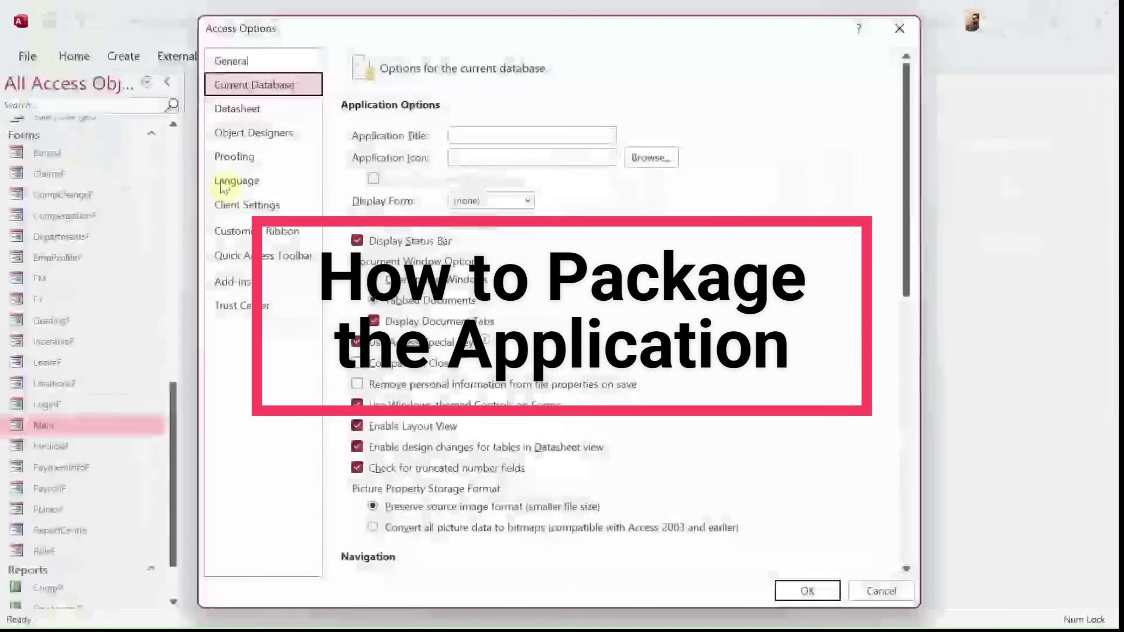
Enter the title Loop Payroll Management System, choose LoginF as display form, untick the status bar and confirm.
type("Loop Payroll Management System")
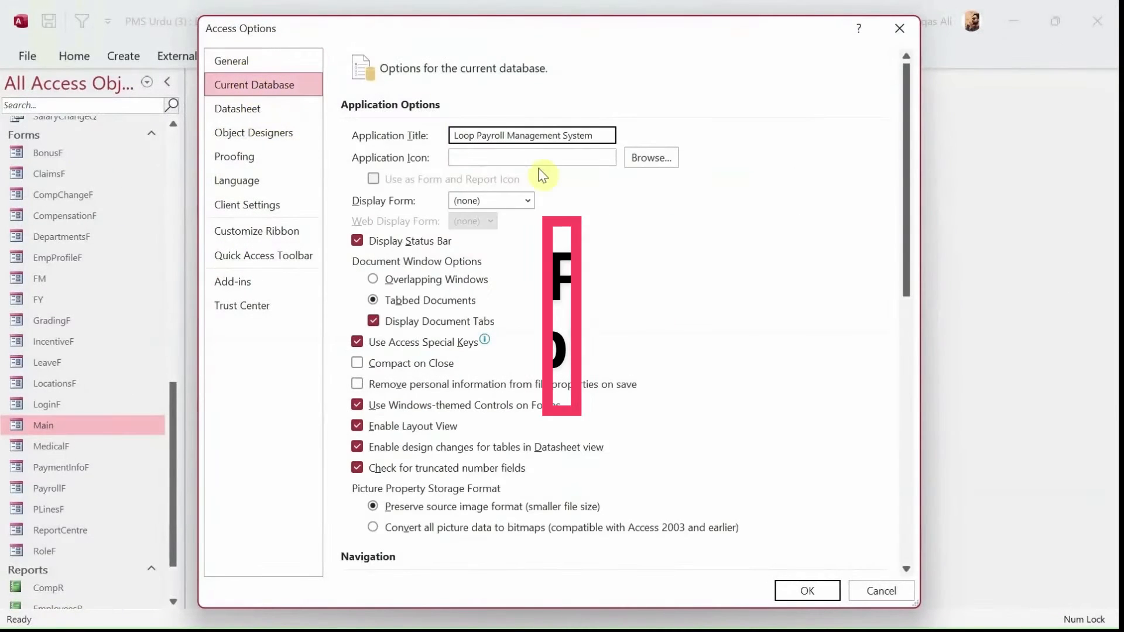
left_click(490, 200)
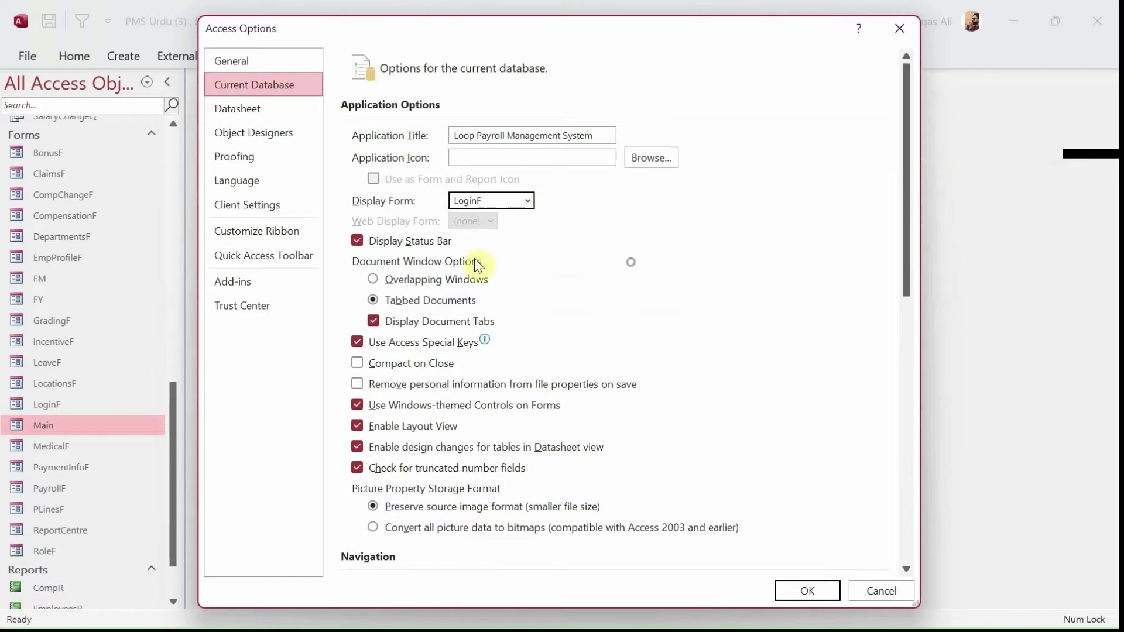
left_click(357, 241)
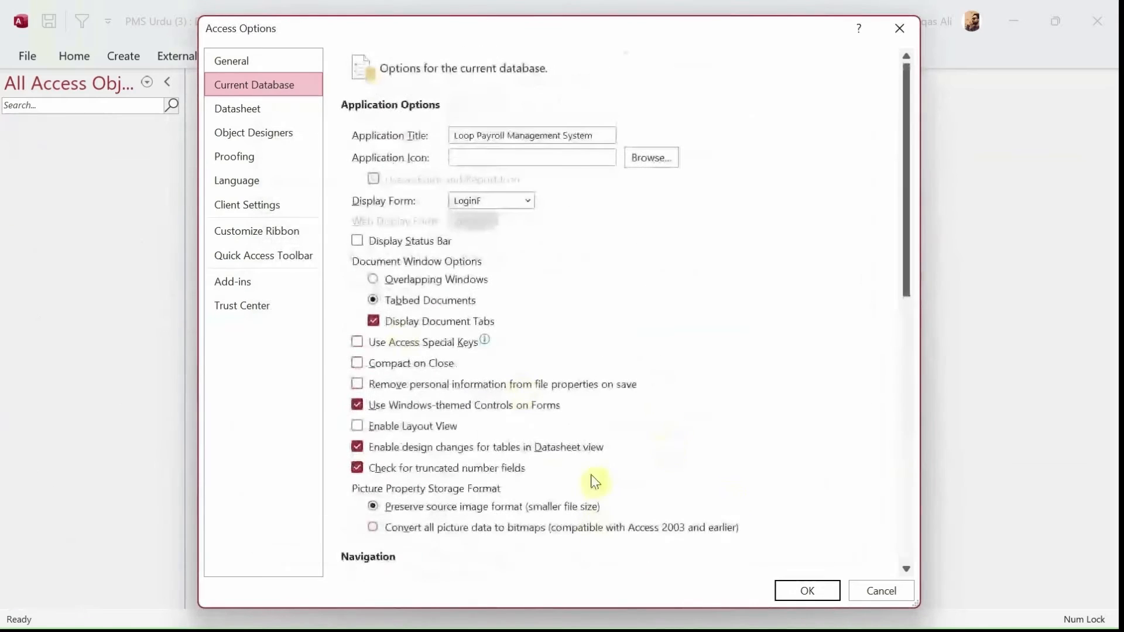
left_click(806, 590)
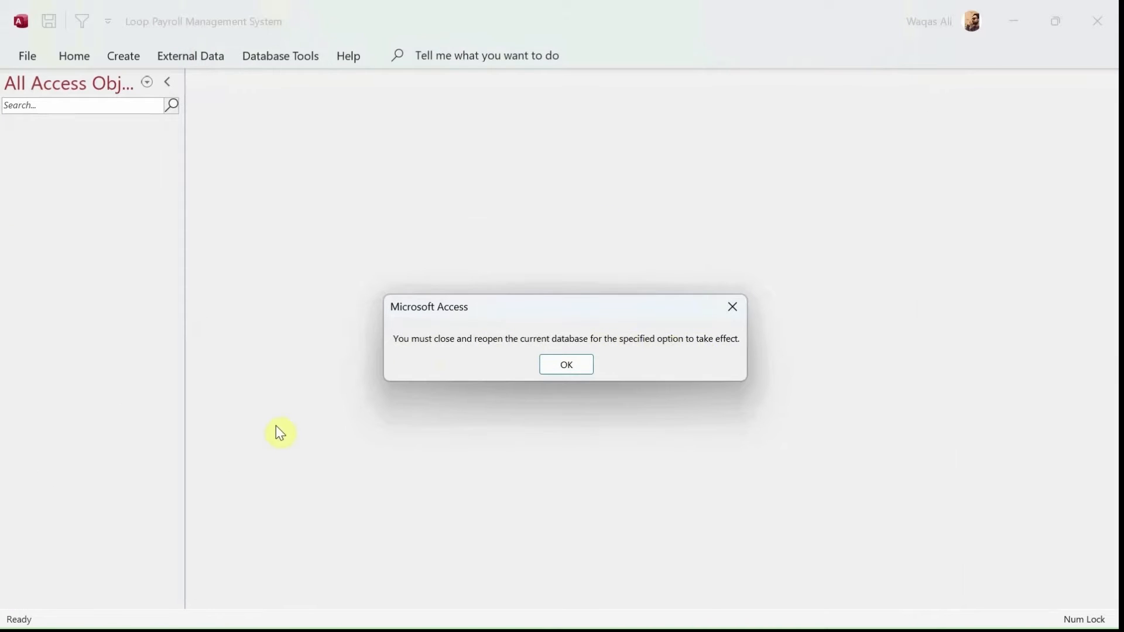
Acknowledge the reminder that the database must be closed and reopened.
left_click(566, 364)
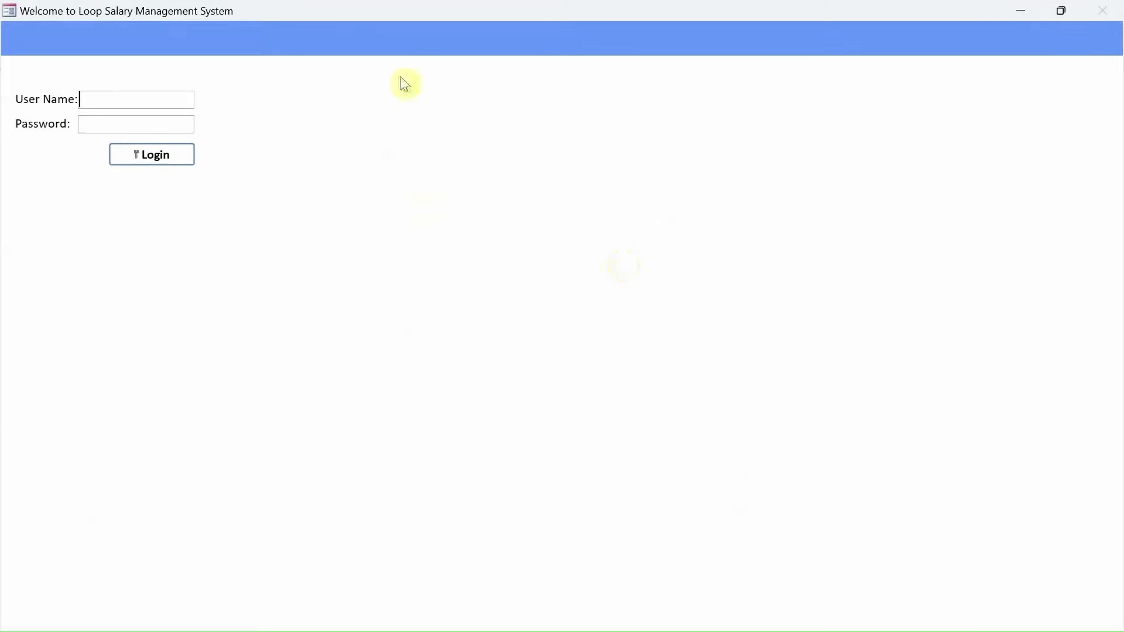
mouse_move(431, 441)
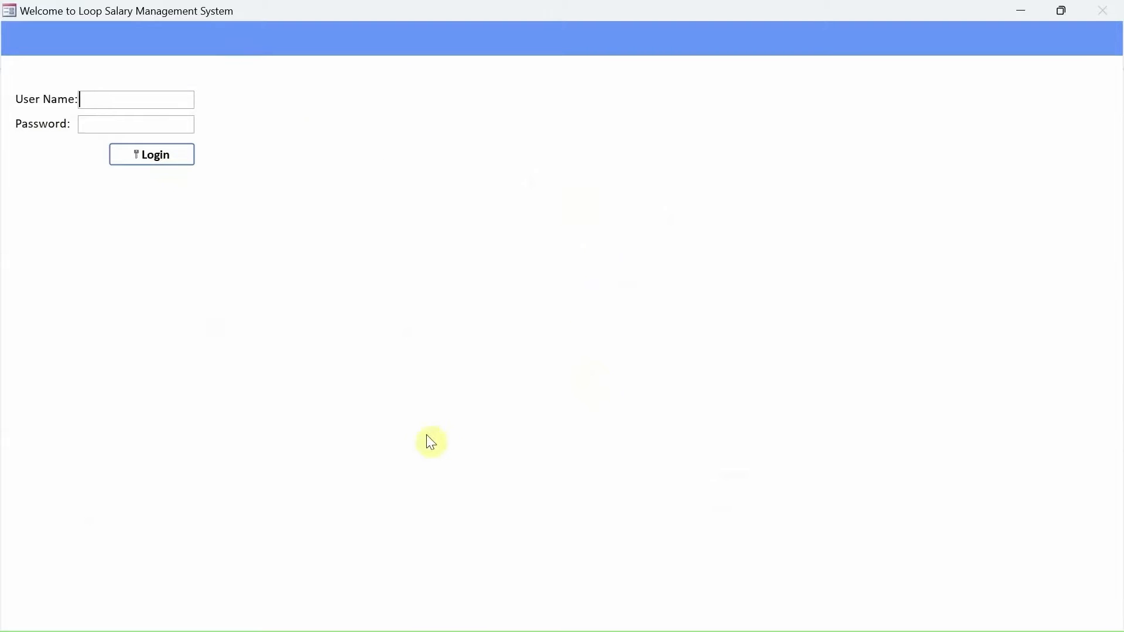
mouse_move(516, 347)
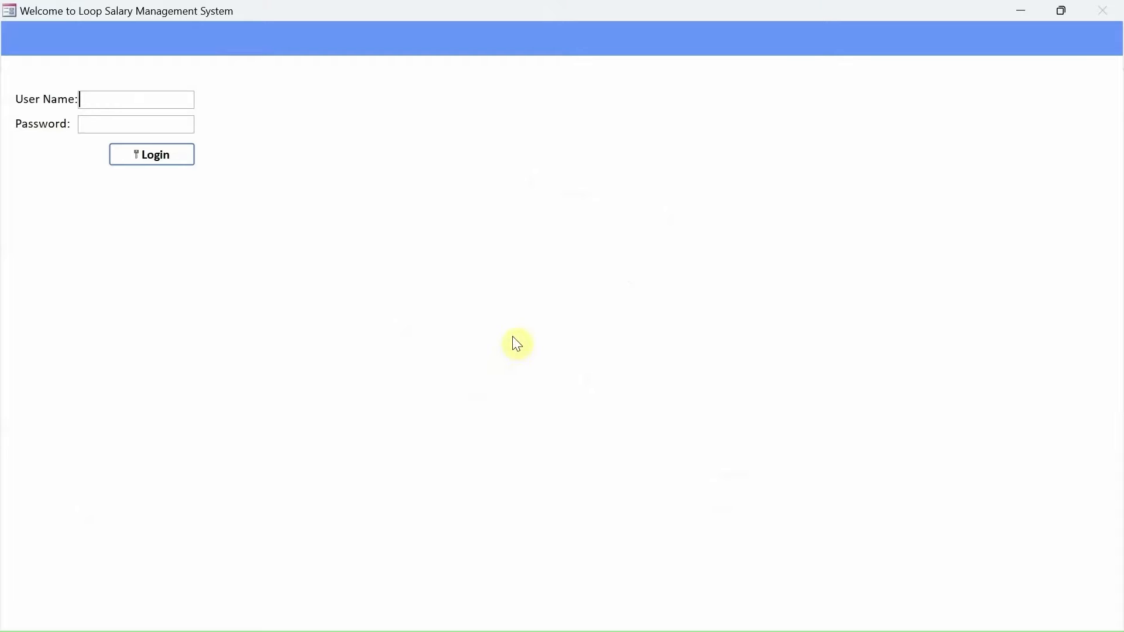
mouse_move(459, 315)
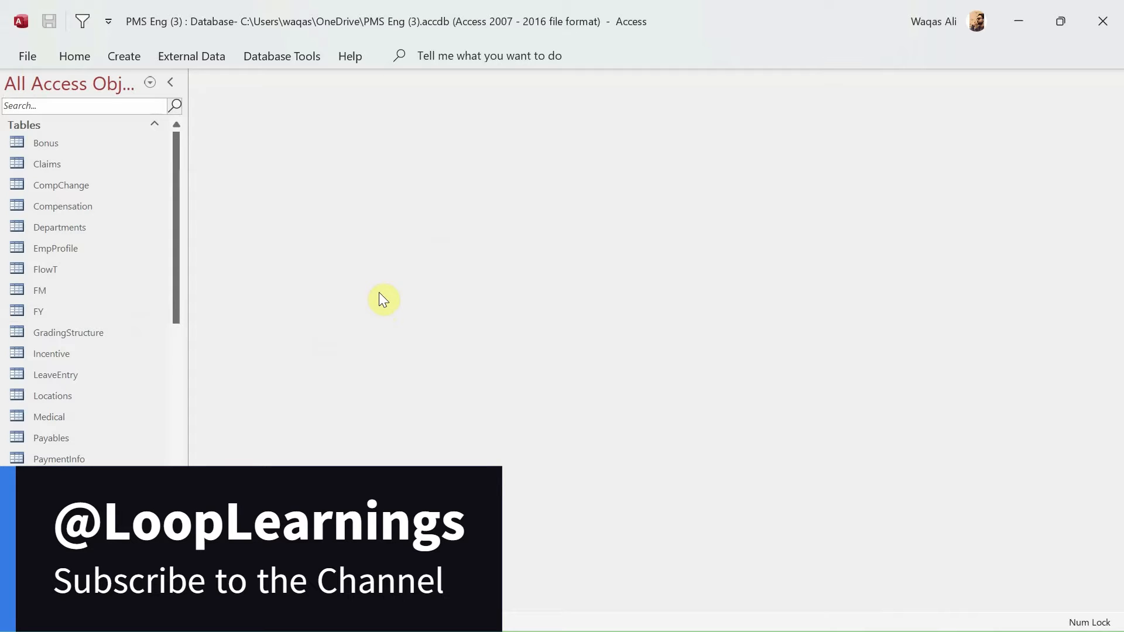
Scroll through the Navigation Pane objects of PMS Eng (3).
scroll("down", 3)
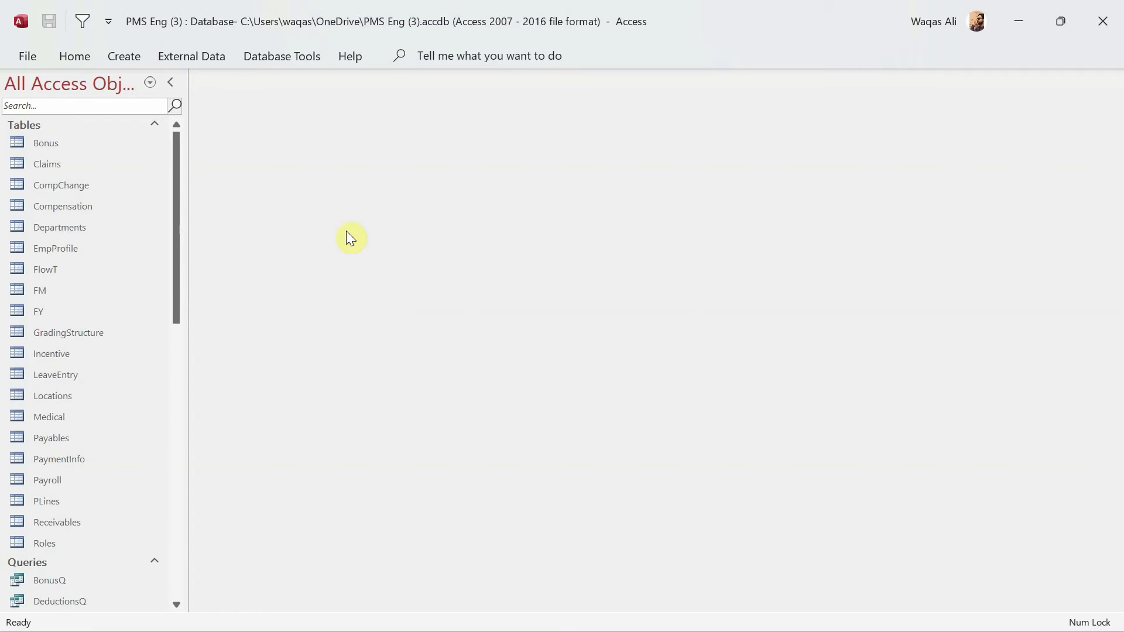
mouse_move(513, 253)
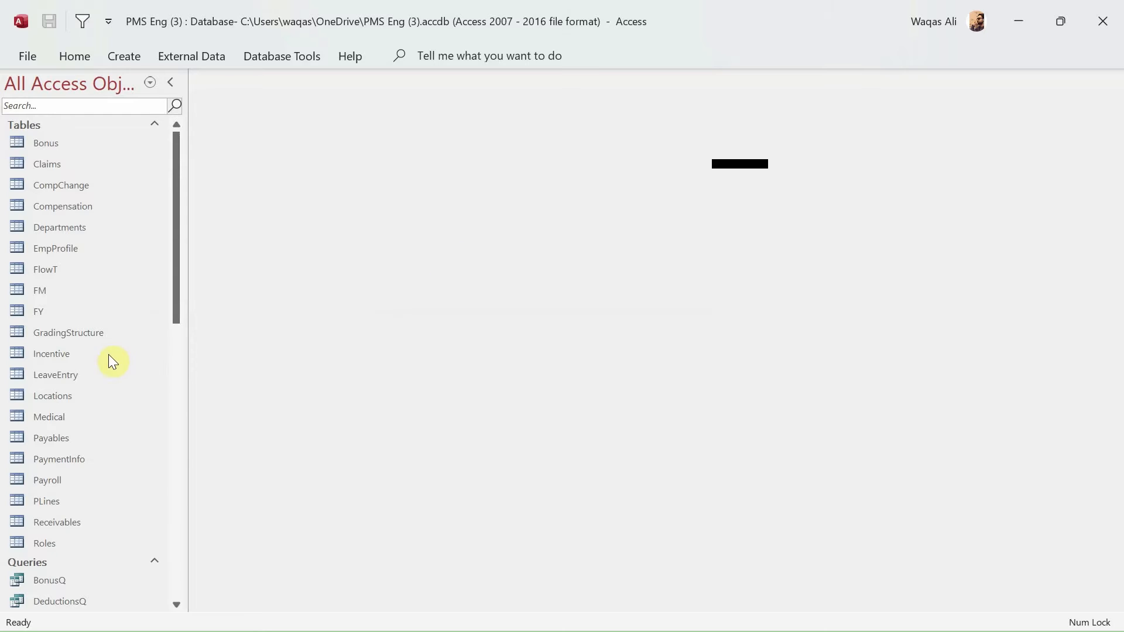
mouse_move(323, 391)
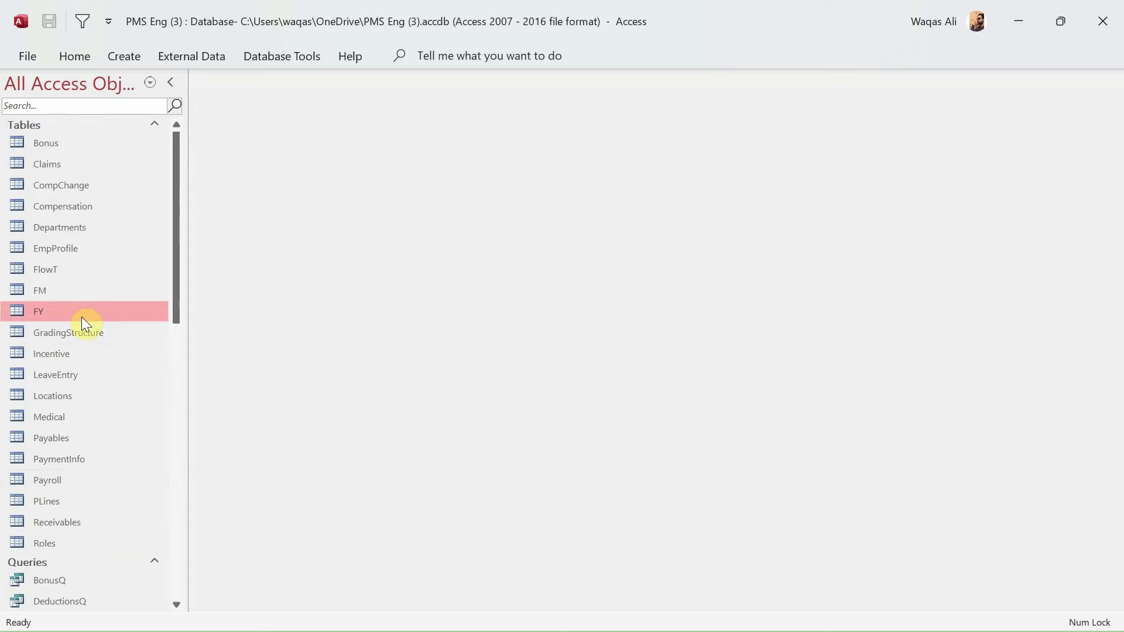
mouse_move(7, 315)
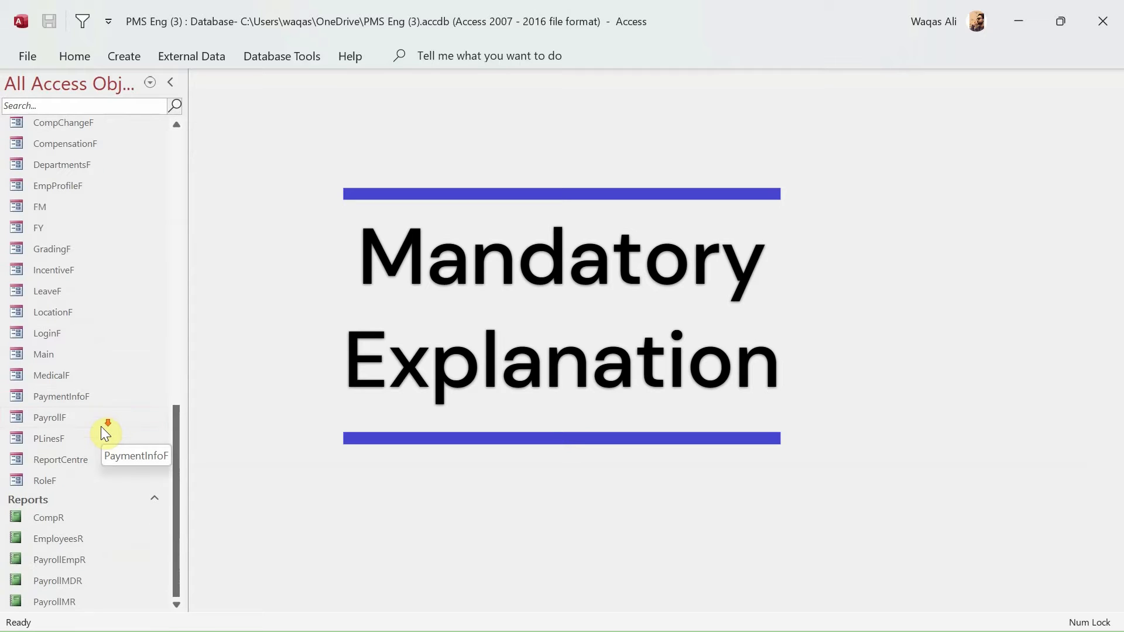
mouse_move(149, 430)
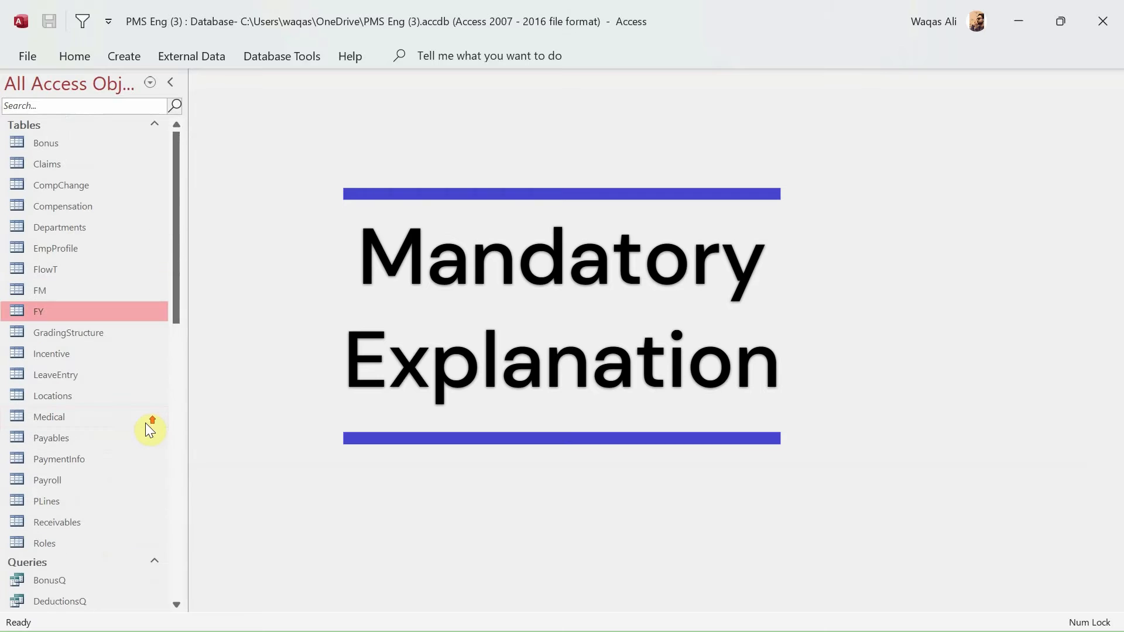
mouse_move(103, 353)
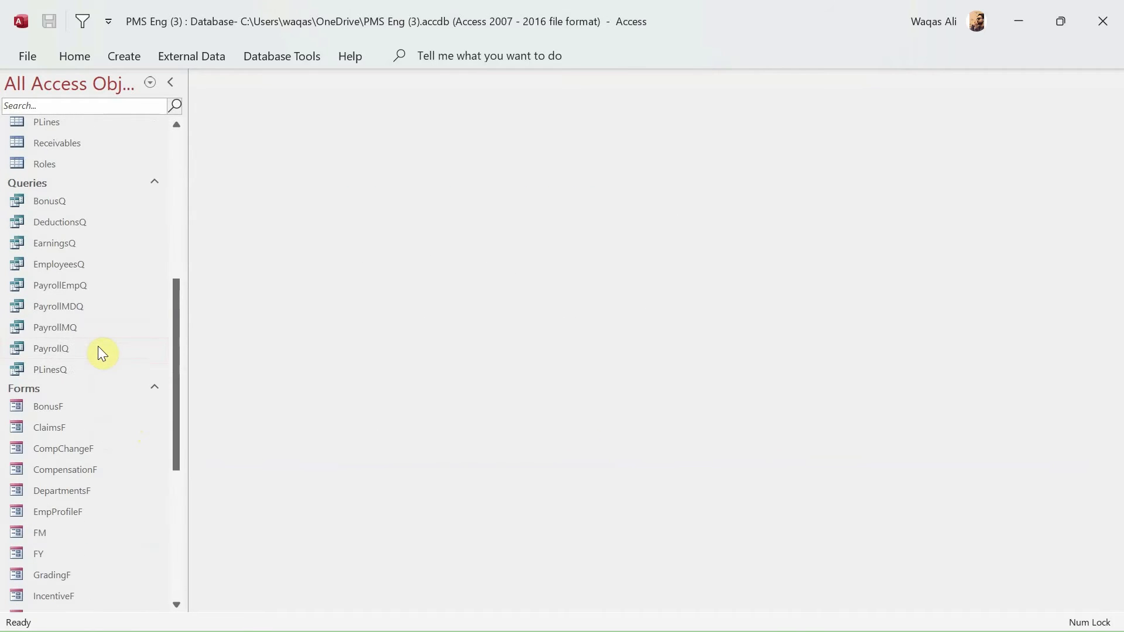
Browse the Navigation Pane objects and bring up the Access Options window.
scroll("down", 3)
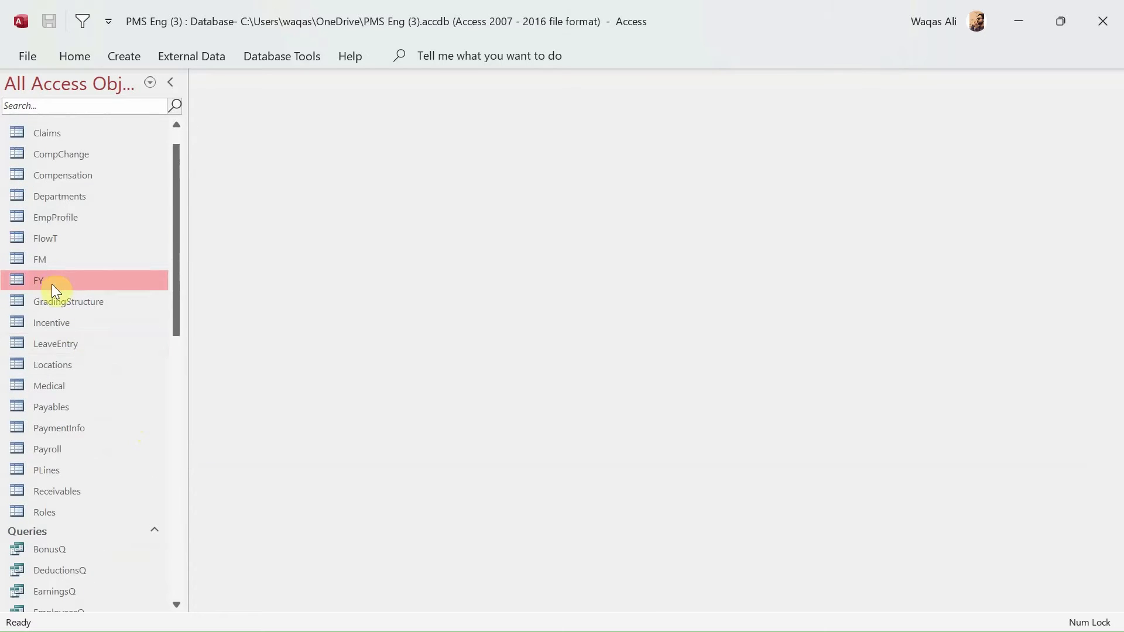
scroll("down", 3)
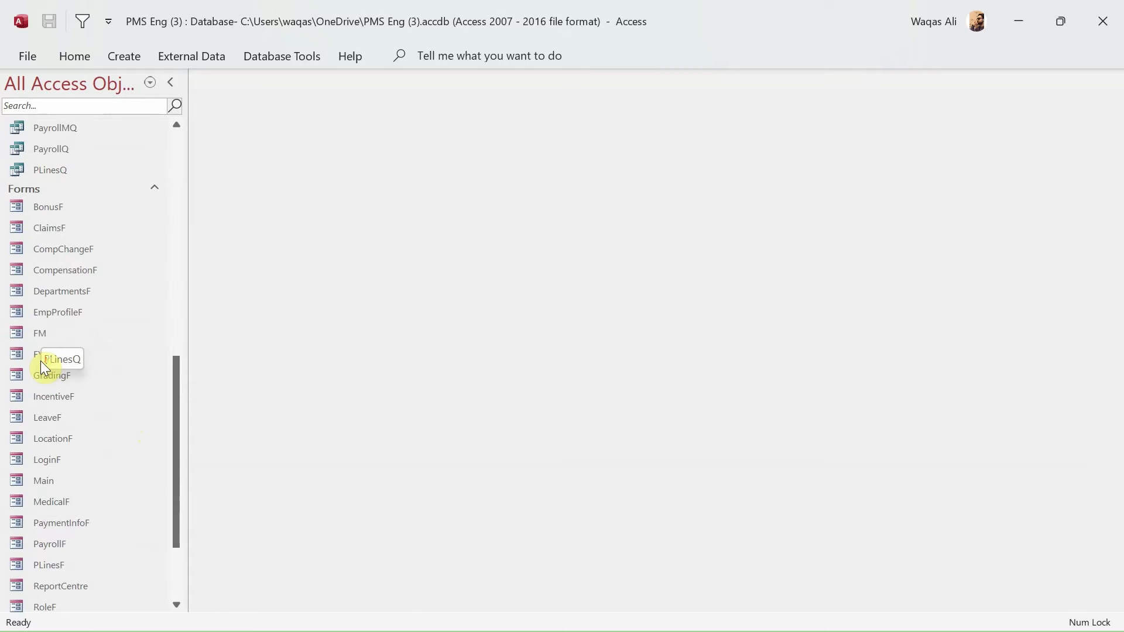
mouse_move(84, 442)
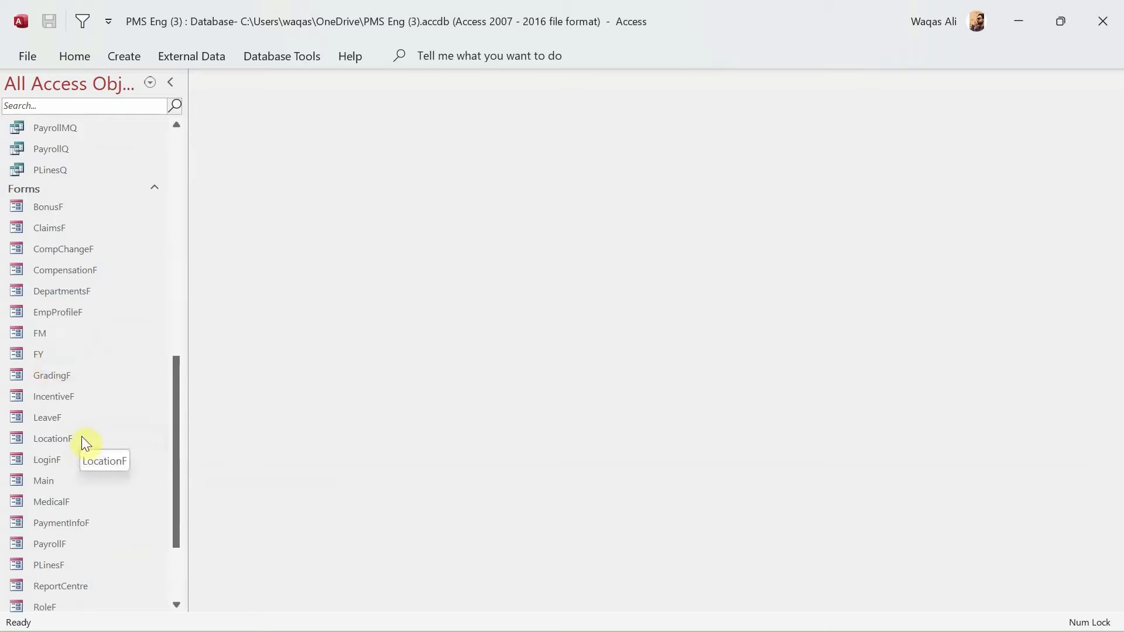
mouse_move(301, 291)
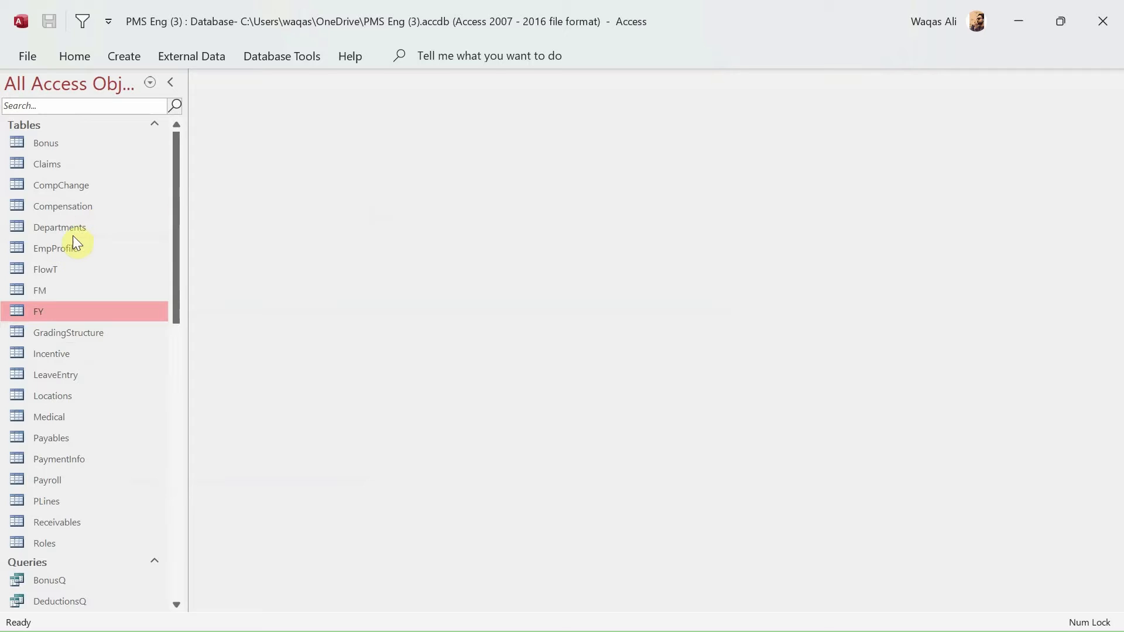
mouse_move(60, 228)
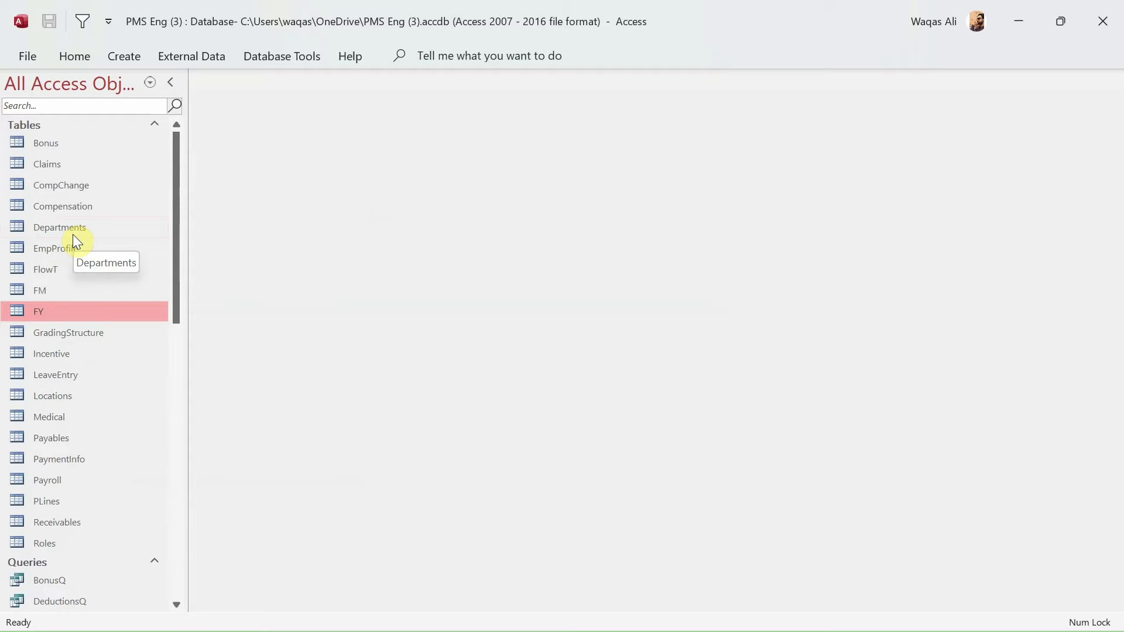
left_click(55, 249)
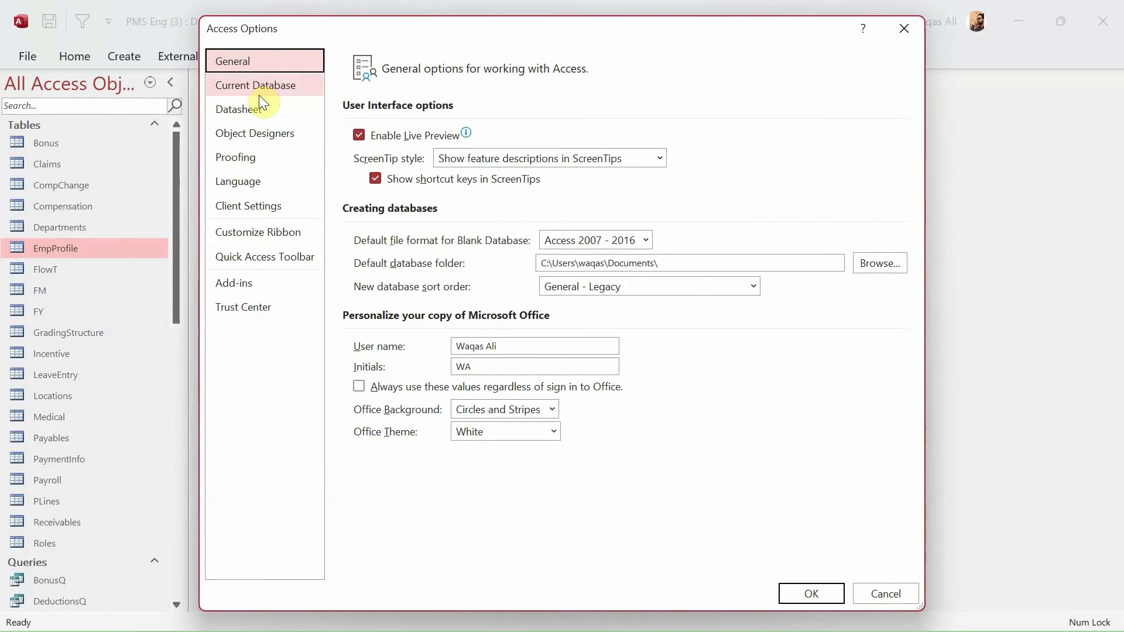
On Current Database, enter Loop Payroll Management System as Application Title, leaving the icon blank.
left_click(254, 85)
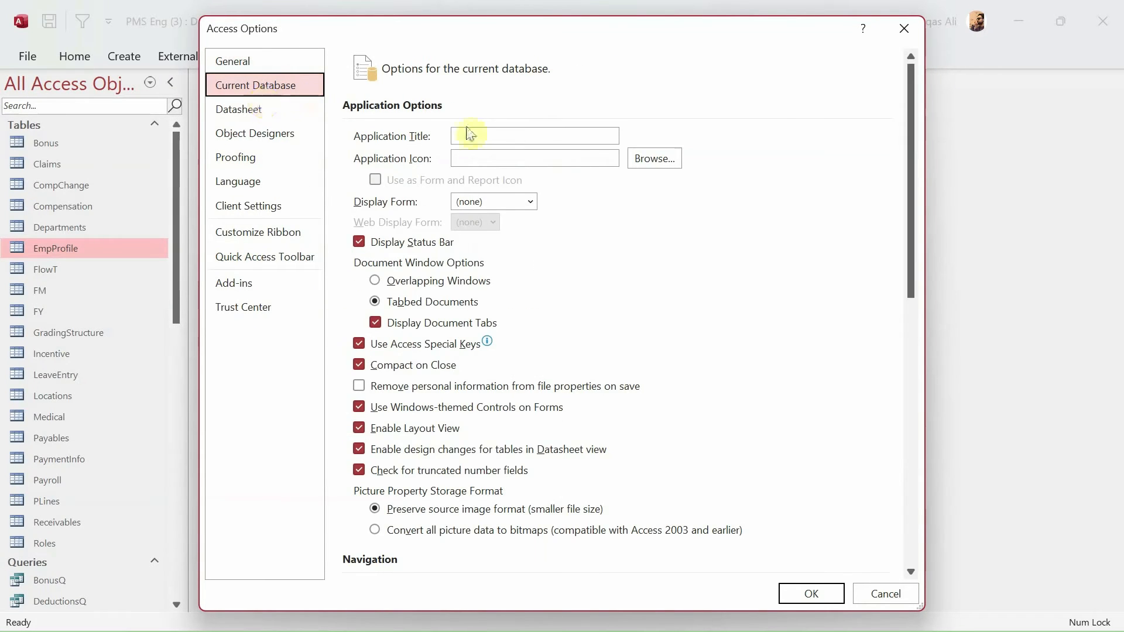
left_click(534, 136)
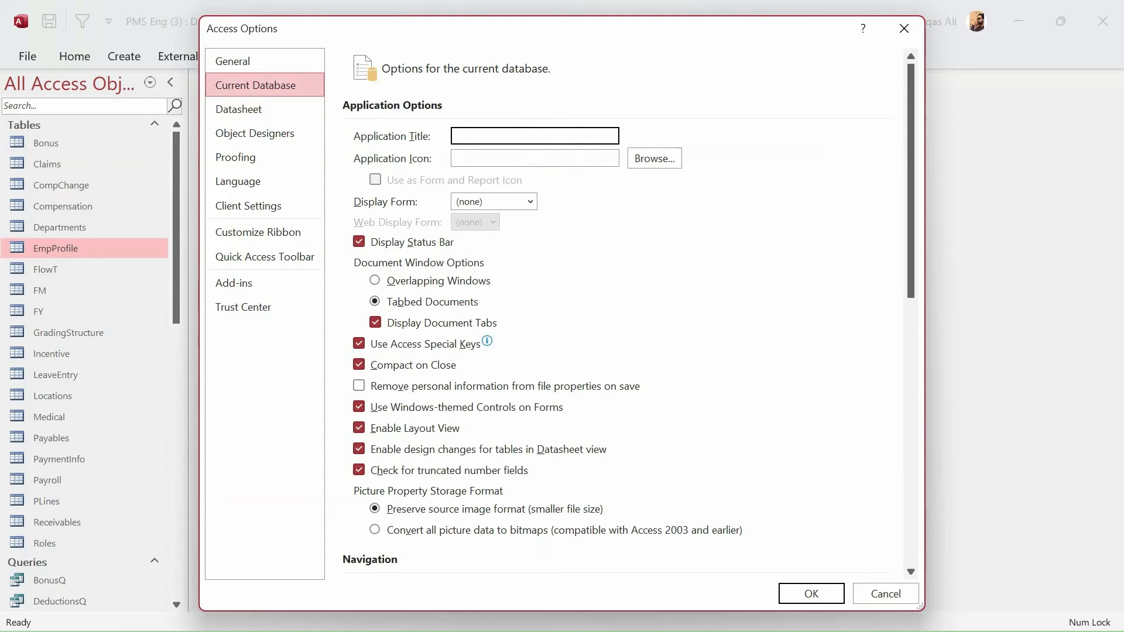
type("Loop Payroll Manag")
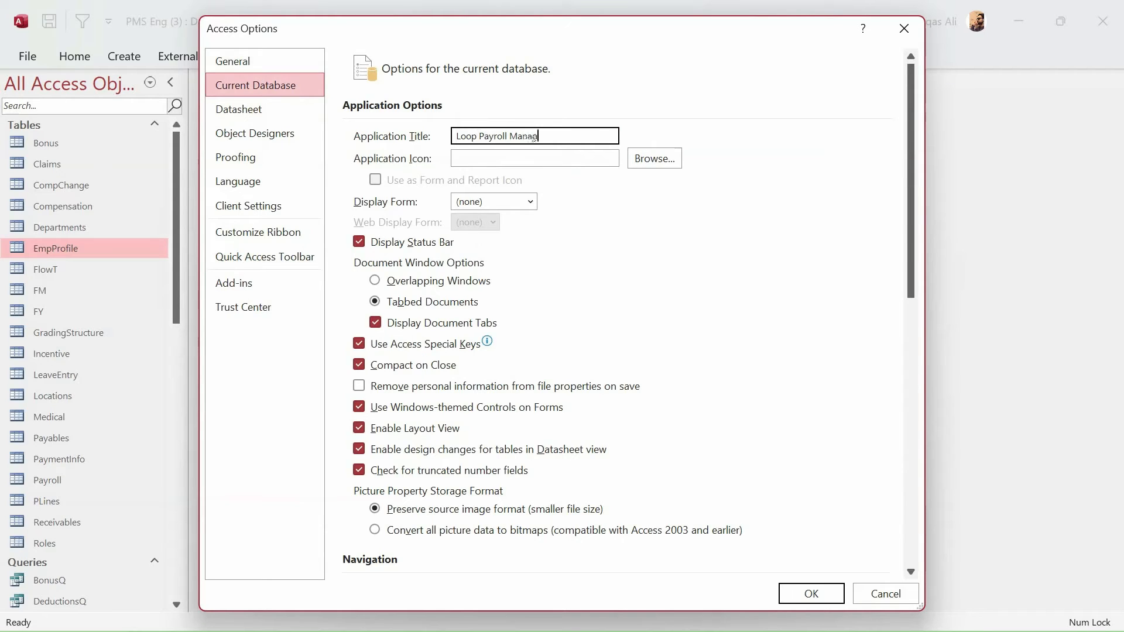
type("ement System")
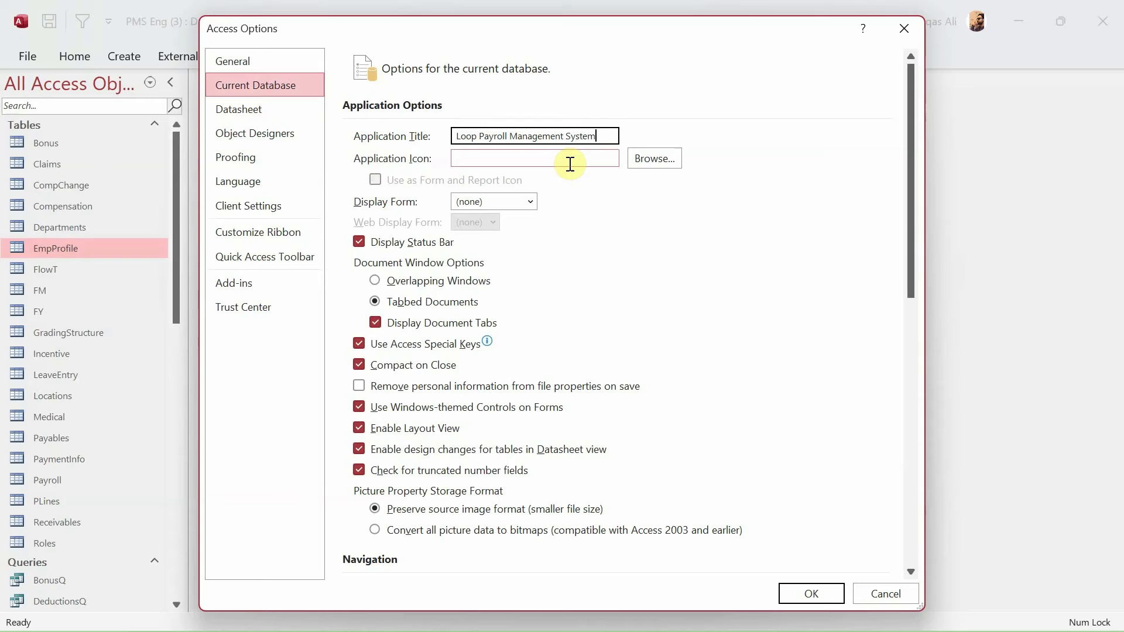
left_click(534, 158)
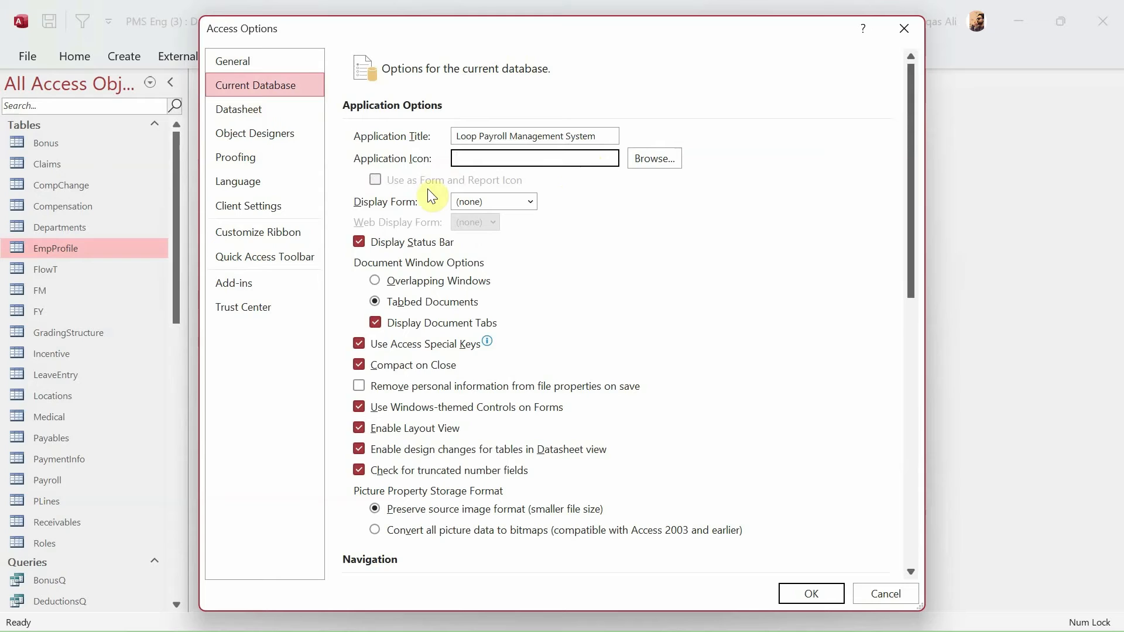
left_click(534, 158)
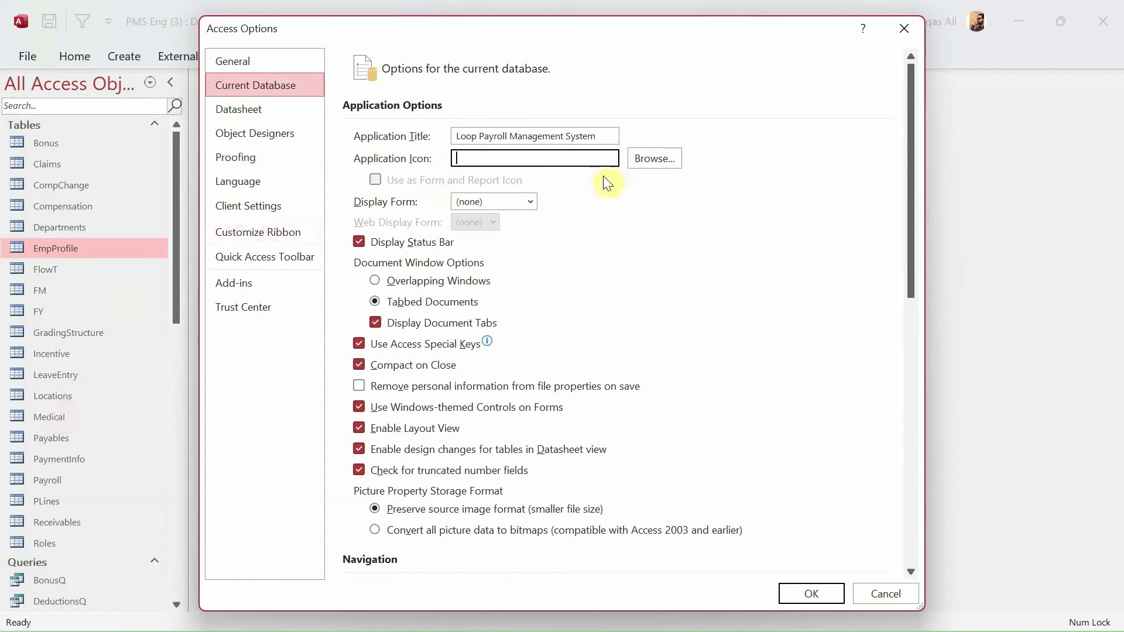
mouse_move(91, 158)
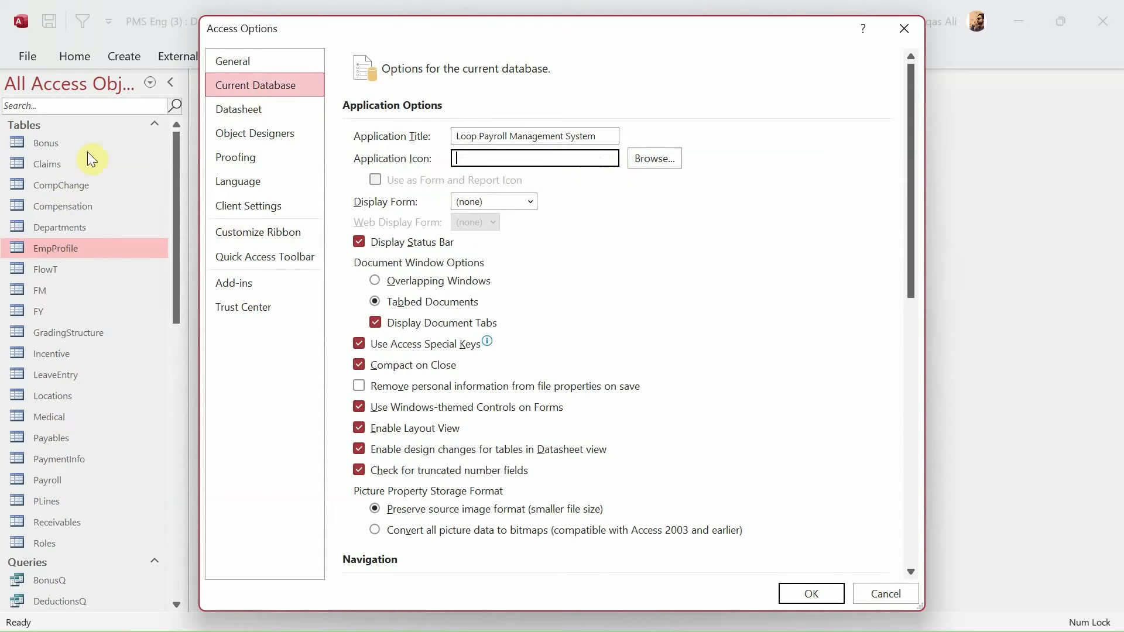
mouse_move(141, 263)
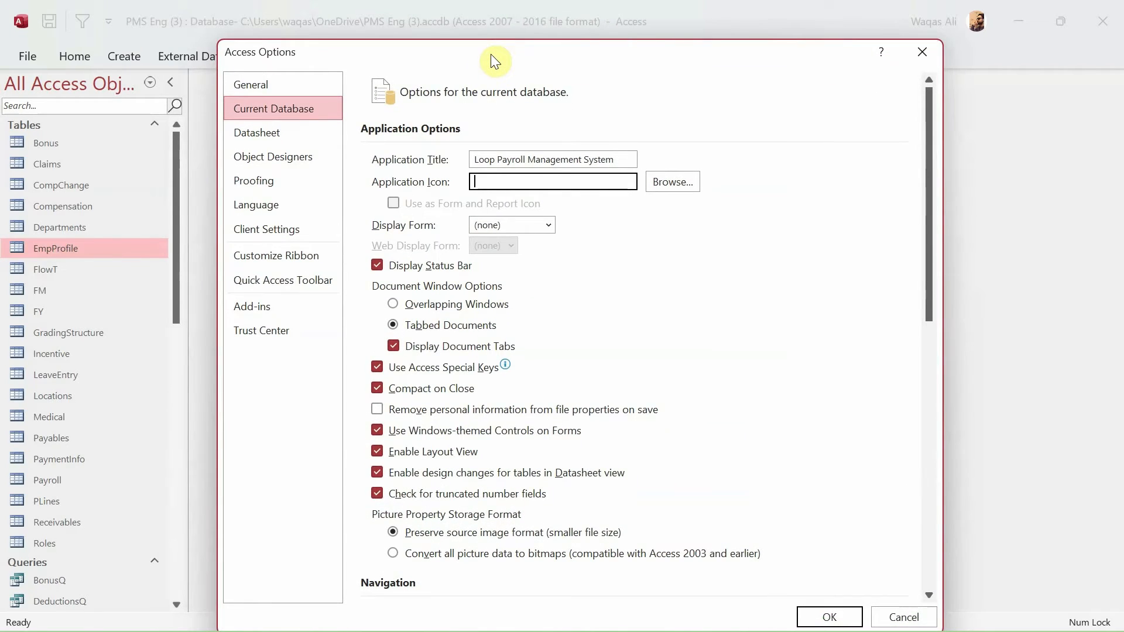
mouse_move(560, 141)
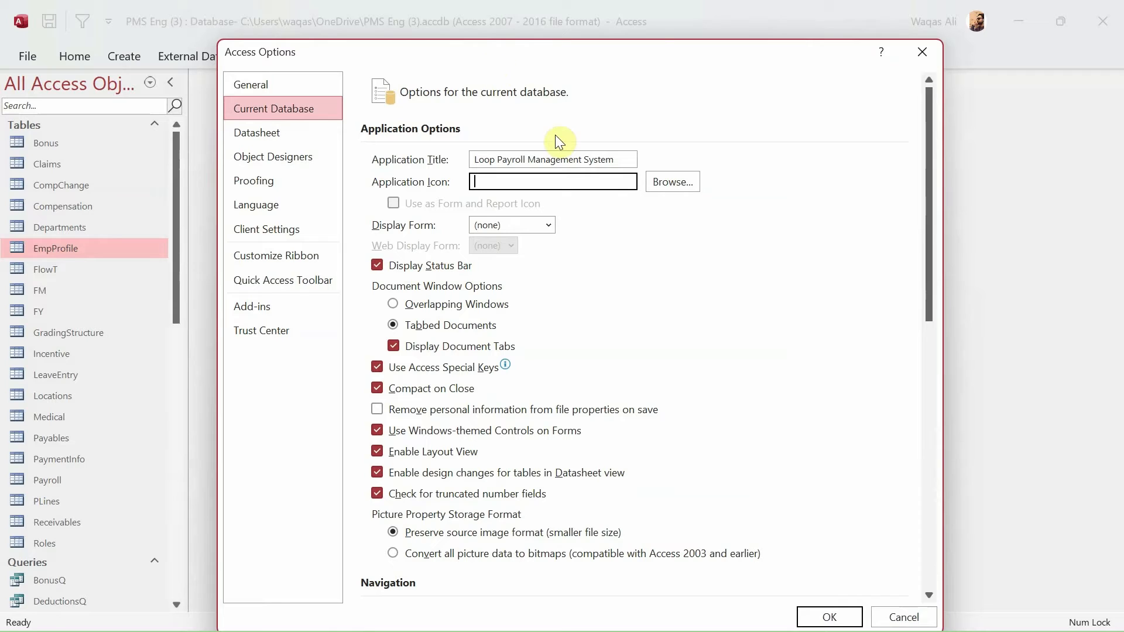
mouse_move(519, 207)
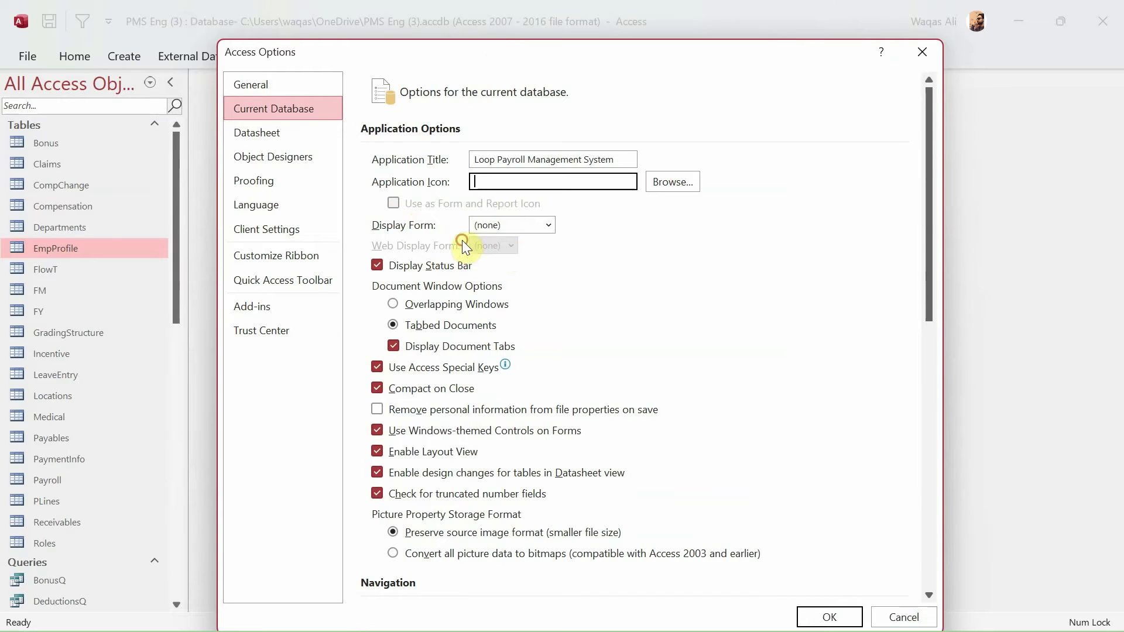
Choose LoginF as Display Form and untick status bar, layout view and datasheet design changes.
left_click(547, 224)
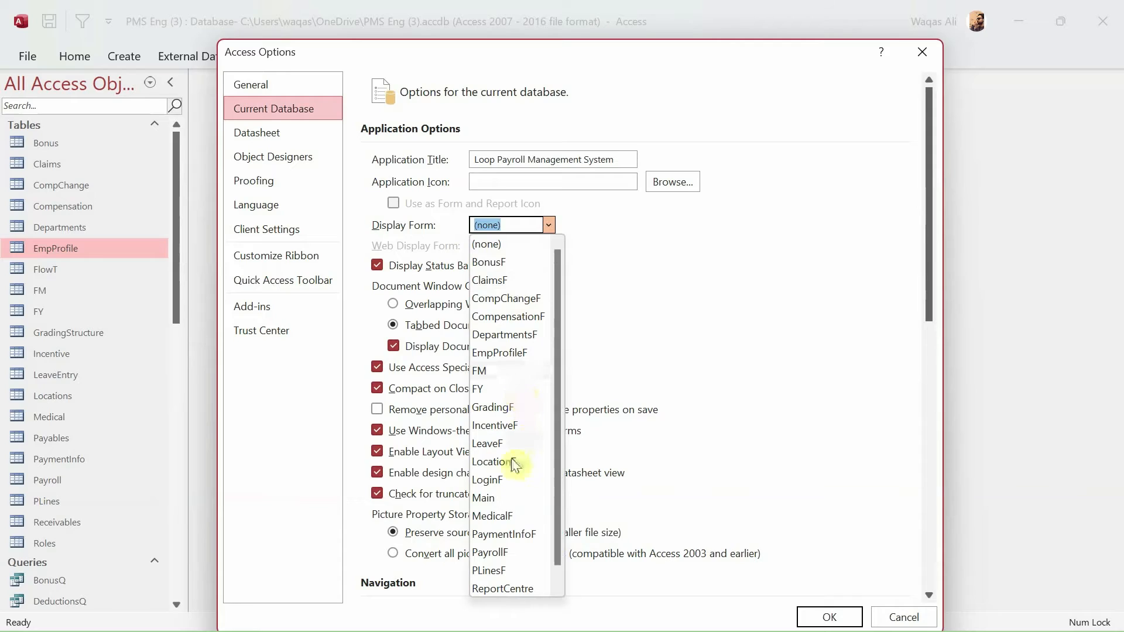
left_click(487, 480)
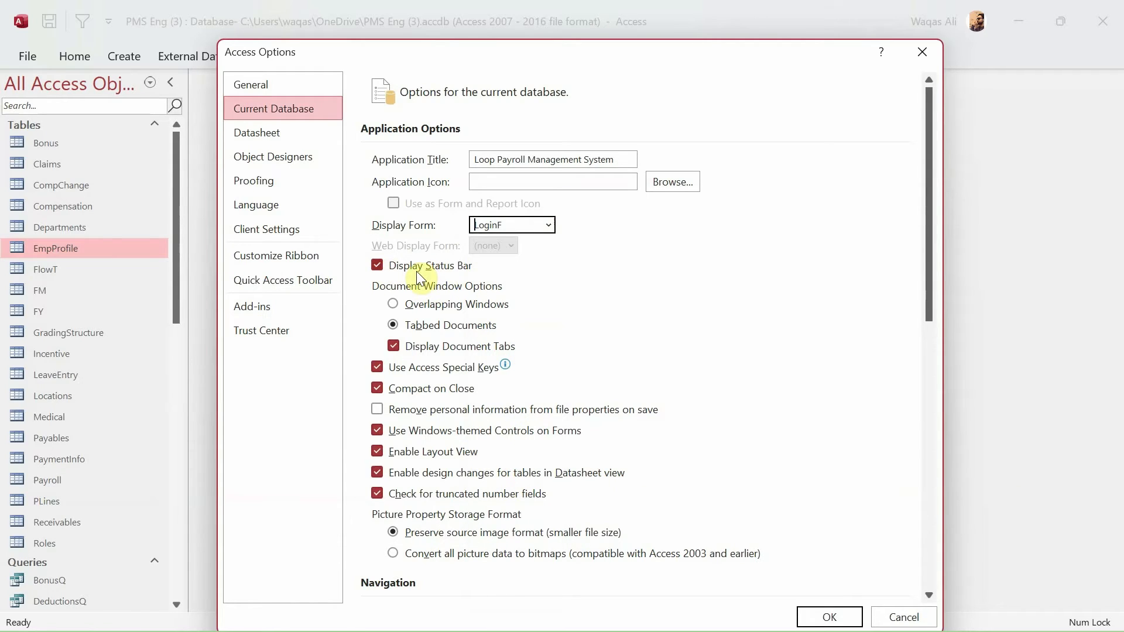
left_click(378, 266)
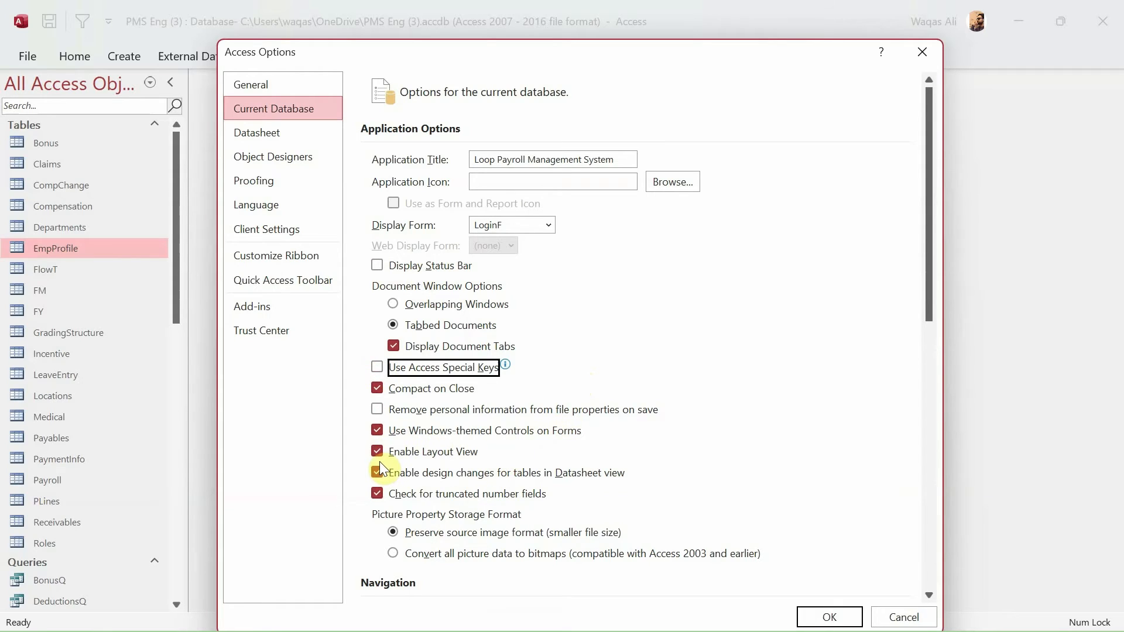
left_click(379, 451)
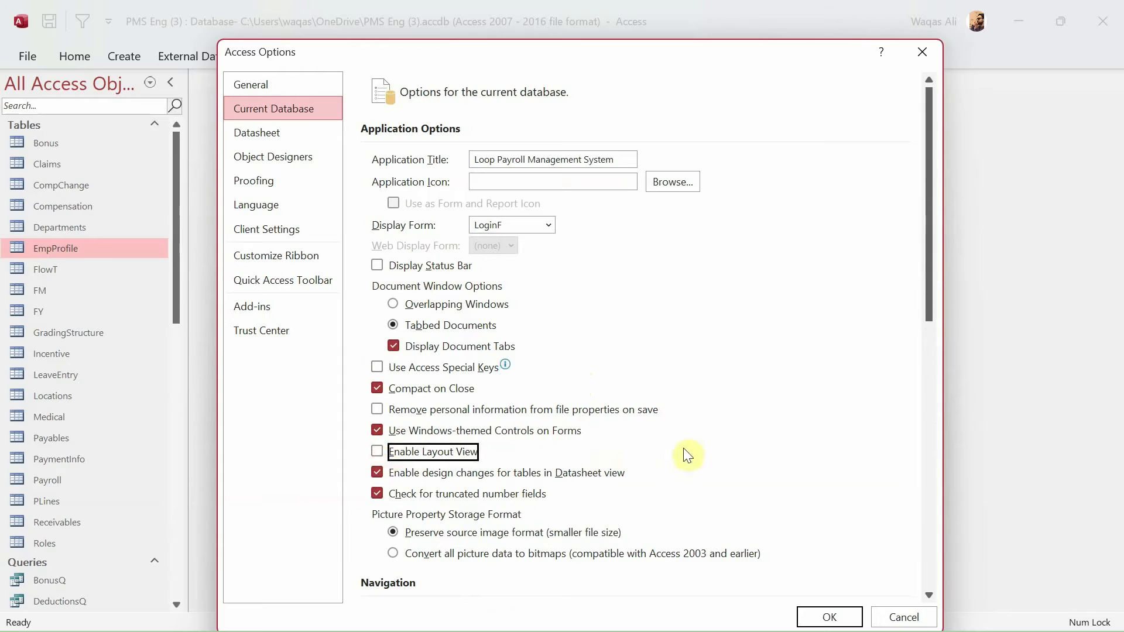
scroll("down", 3)
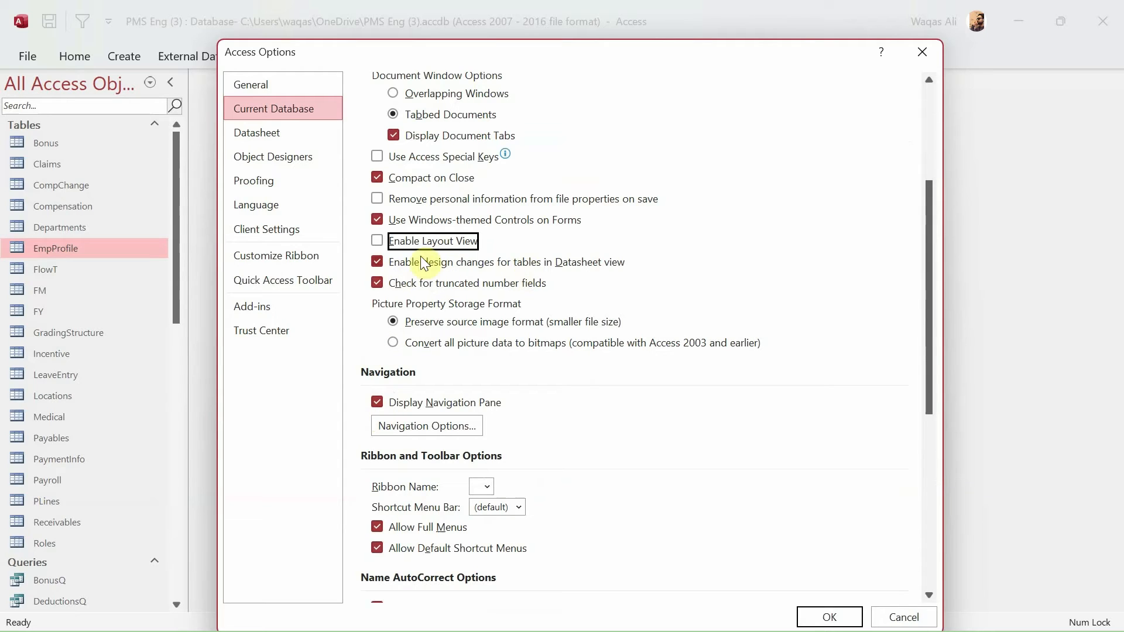
left_click(378, 261)
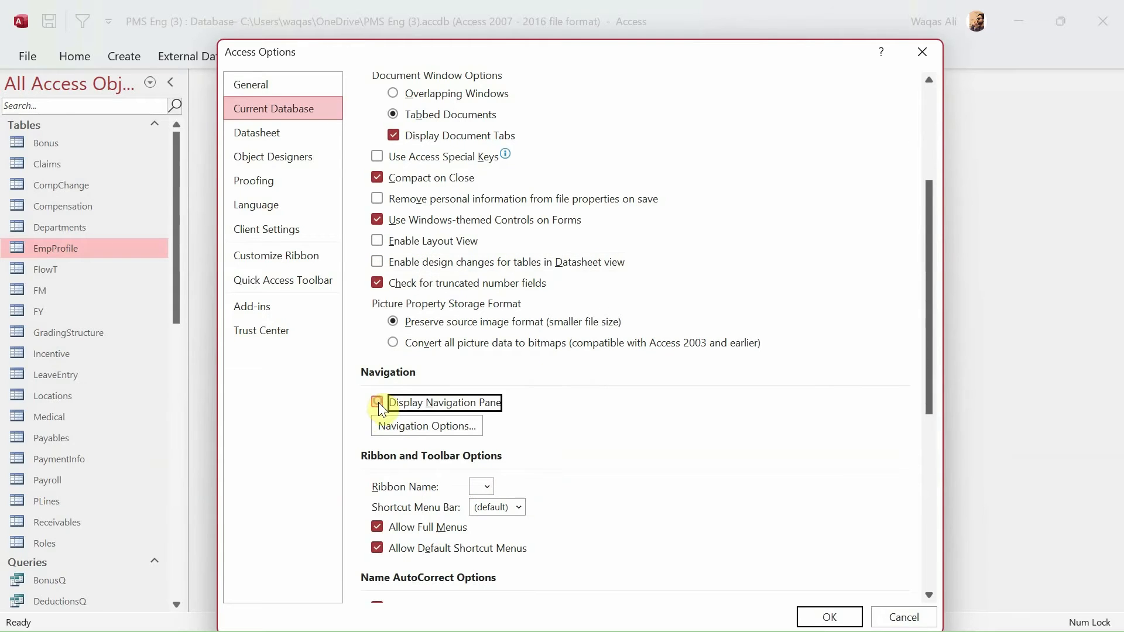
Bring up Navigation Options showing the Object Type groups.
left_click(426, 426)
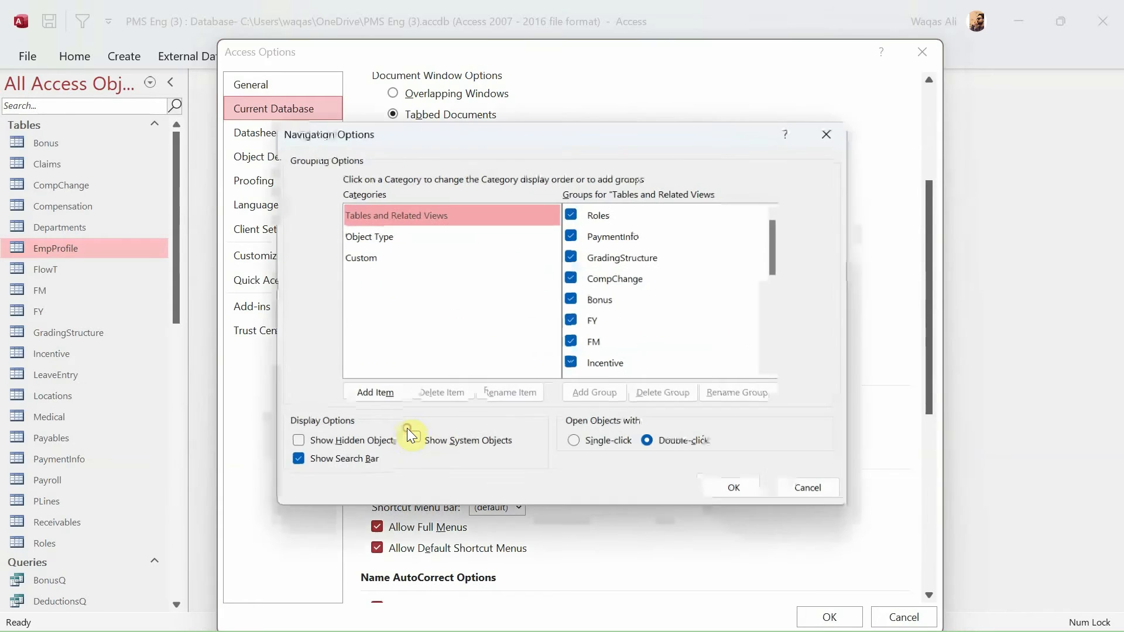
left_click(369, 236)
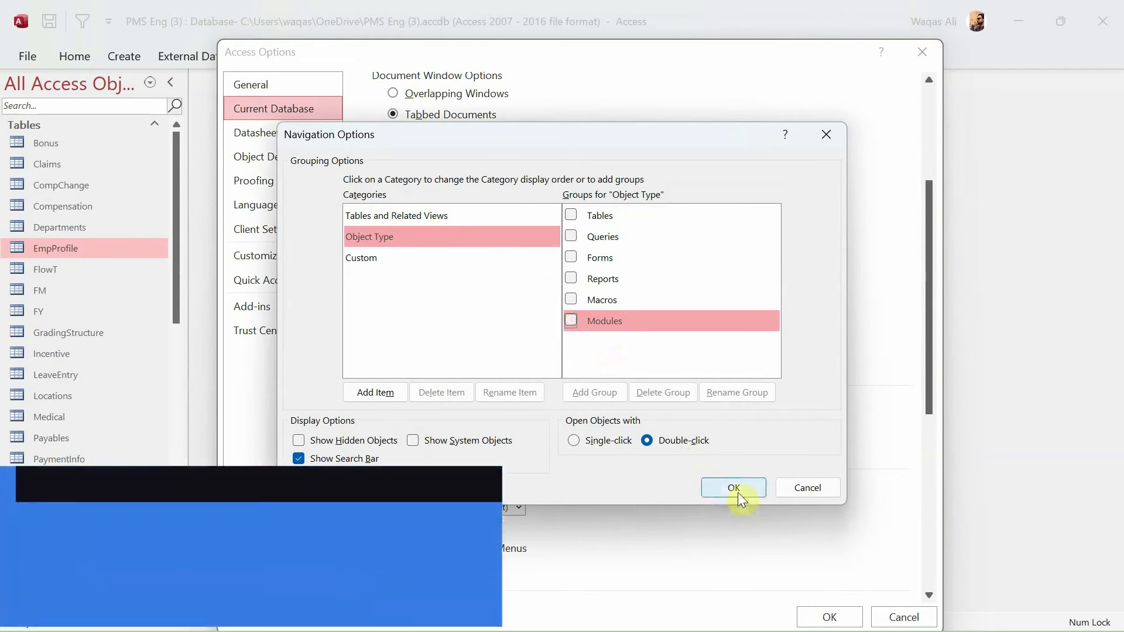
Confirm the hidden object groups, untick Display Navigation Pane and adjust the menu options.
left_click(732, 487)
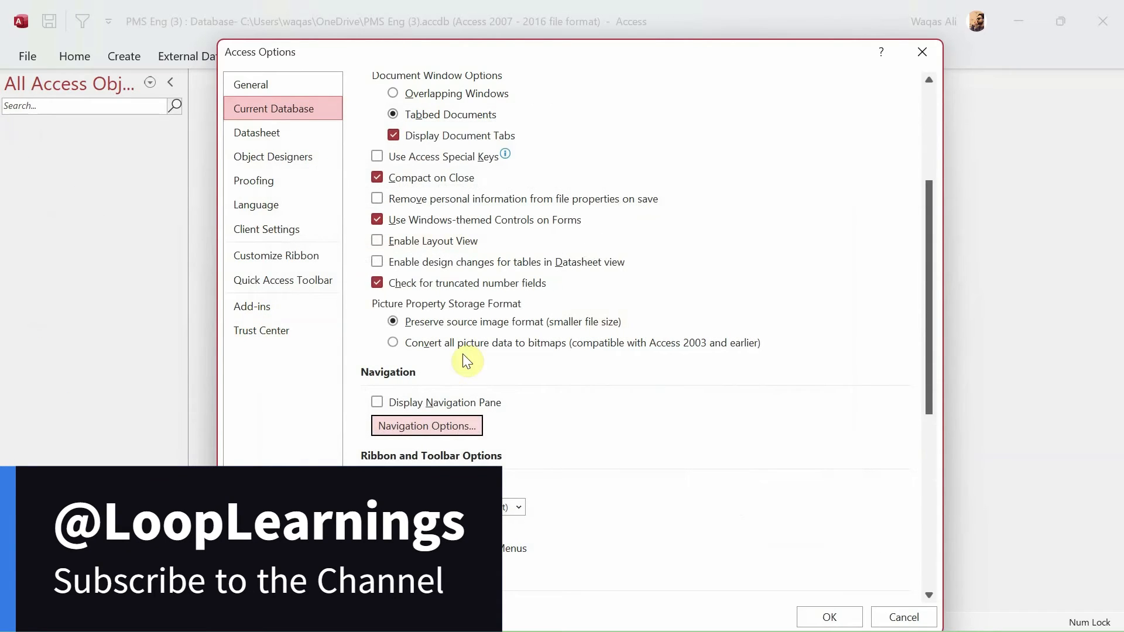
scroll("down", 3)
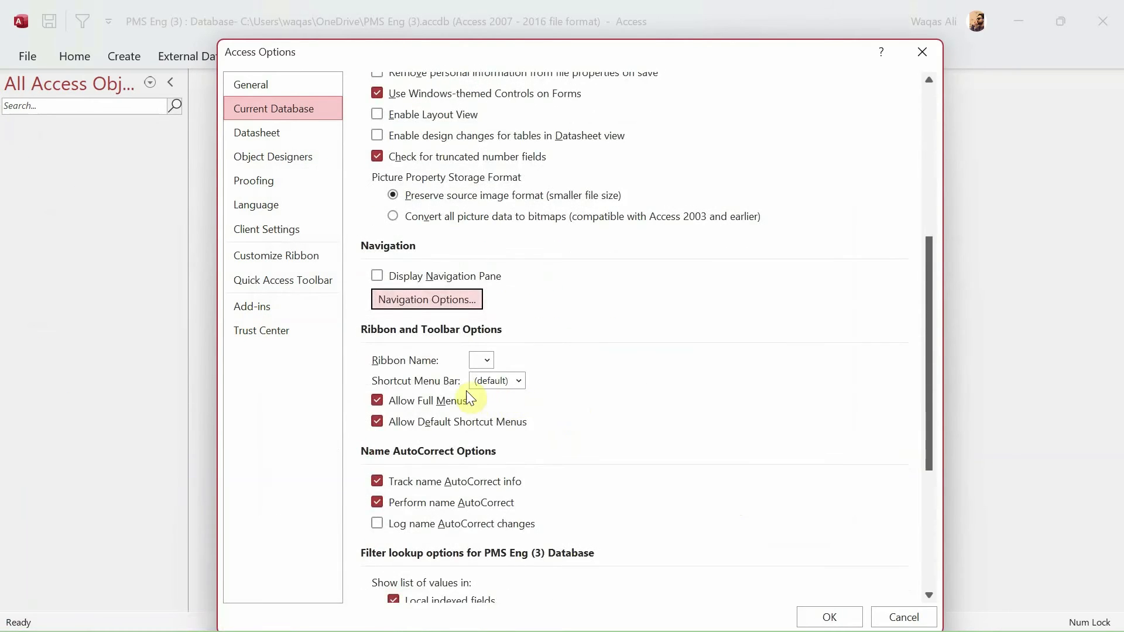
left_click(493, 381)
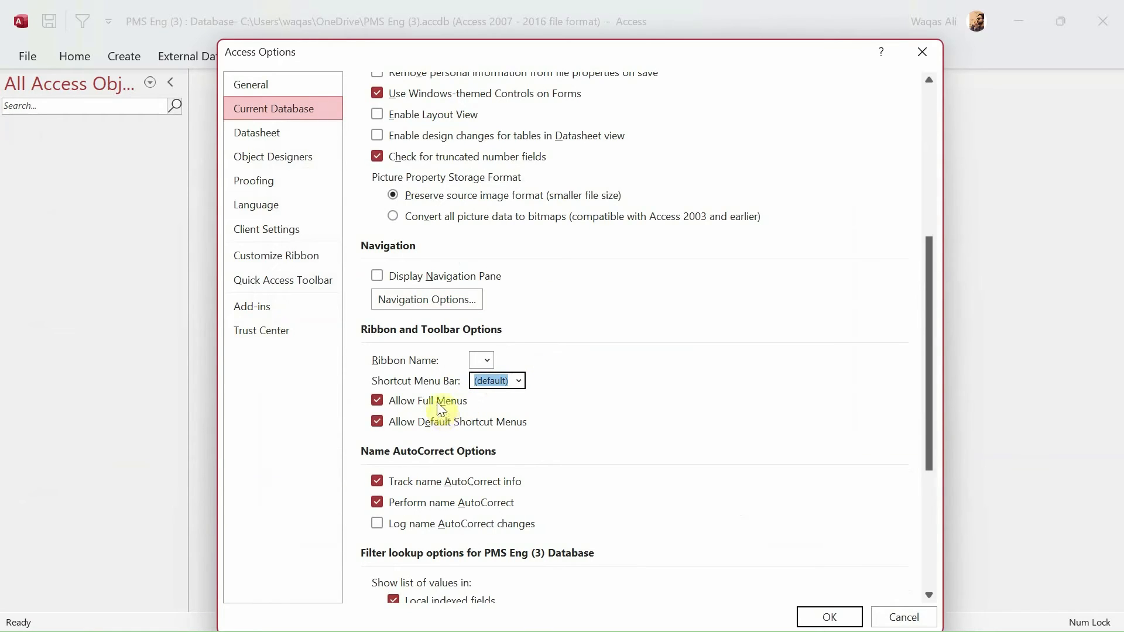
left_click(377, 400)
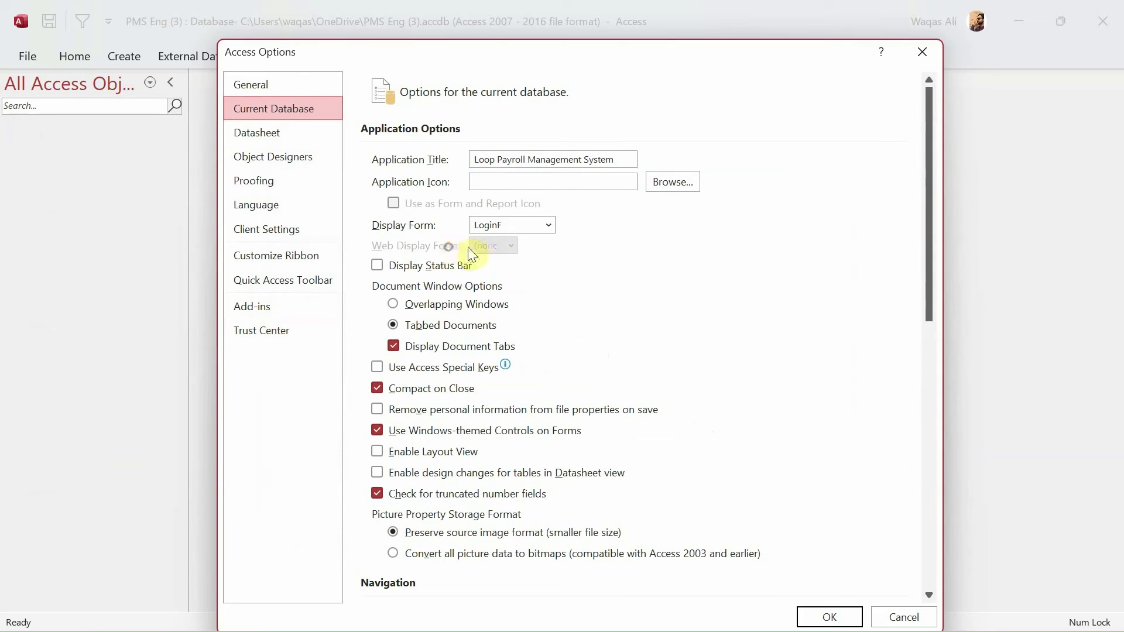
mouse_move(728, 286)
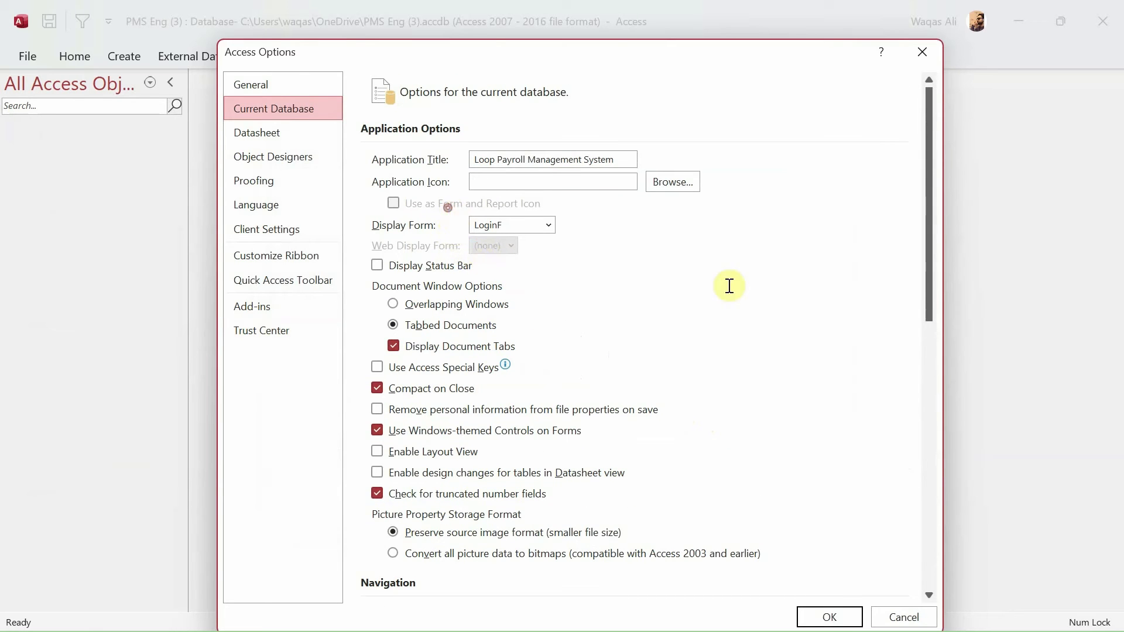
mouse_move(777, 299)
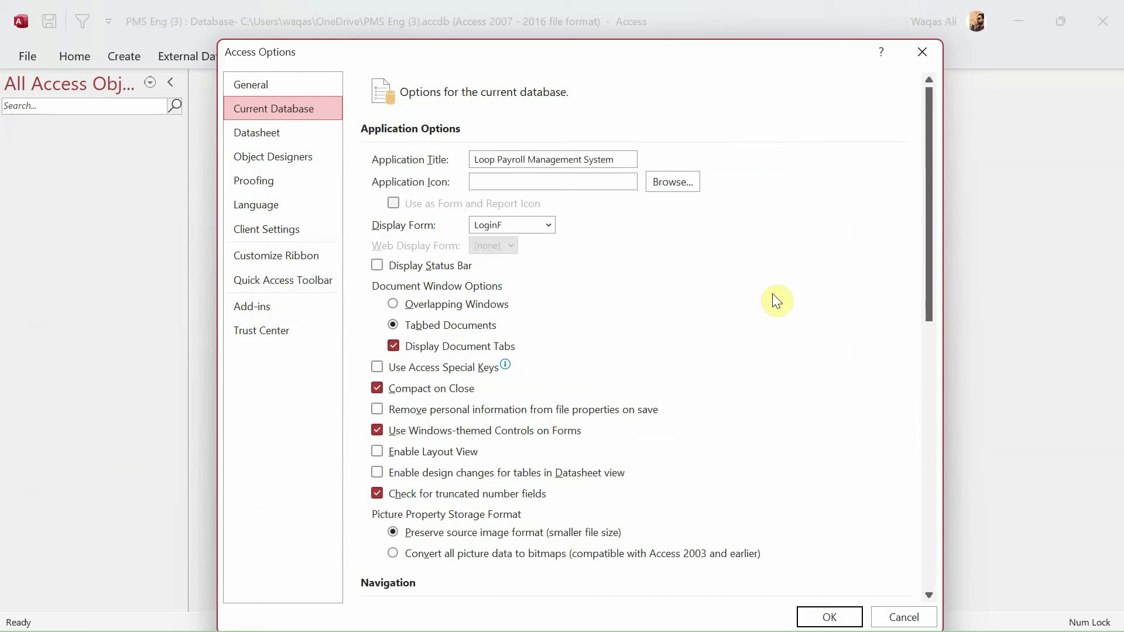
left_click(829, 617)
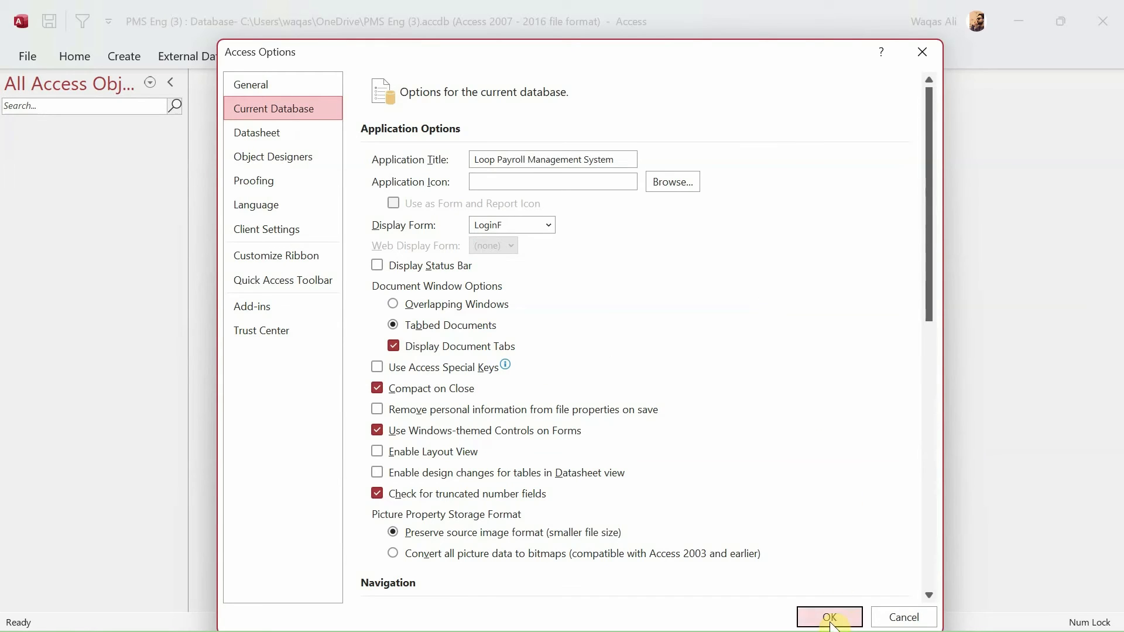
Confirm Access Options and acknowledge the close-and-reopen notice.
left_click(828, 617)
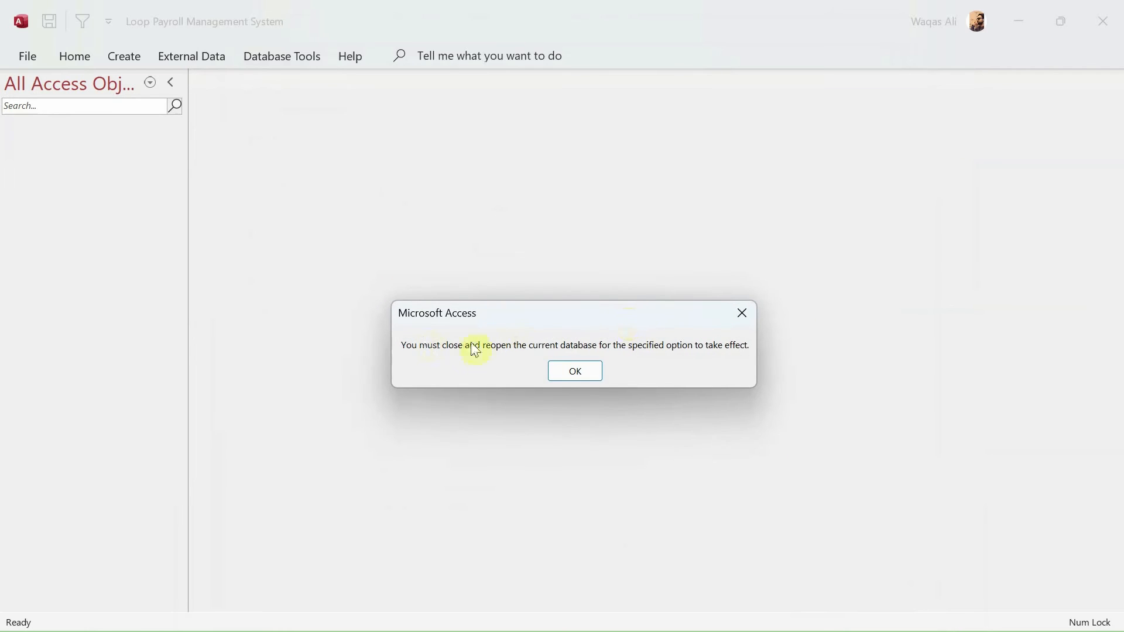
mouse_move(605, 351)
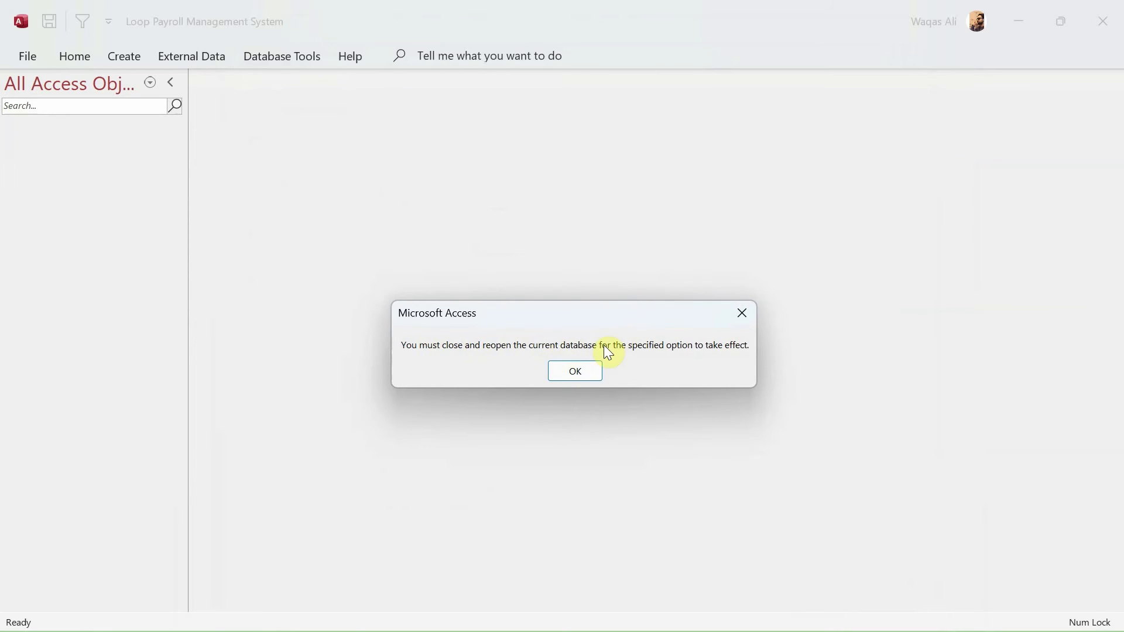
mouse_move(645, 356)
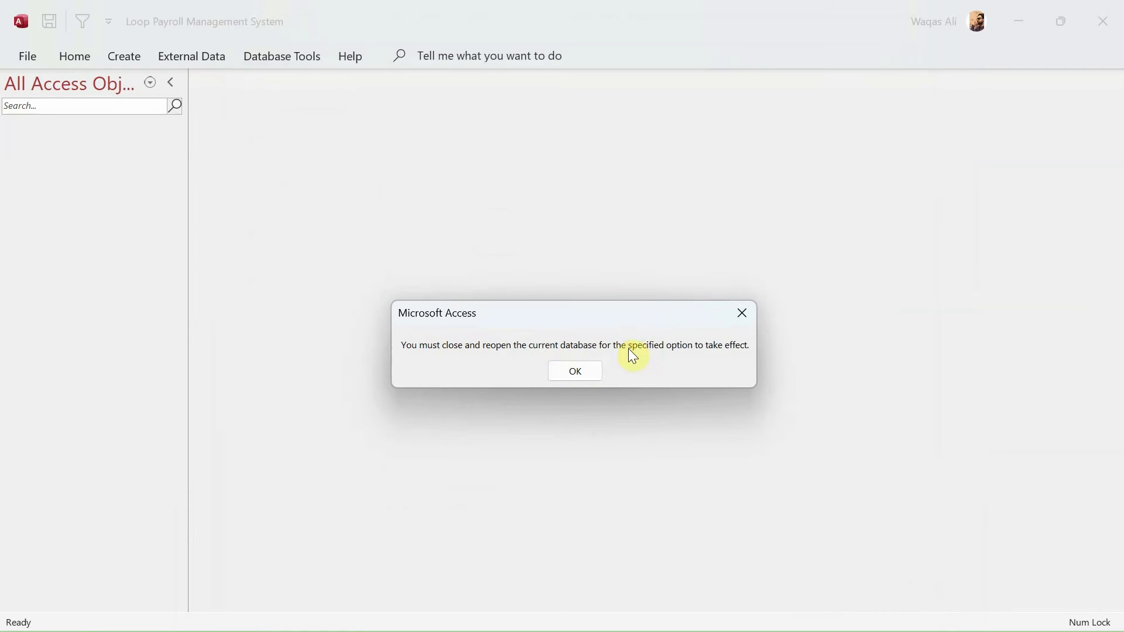
left_click(574, 371)
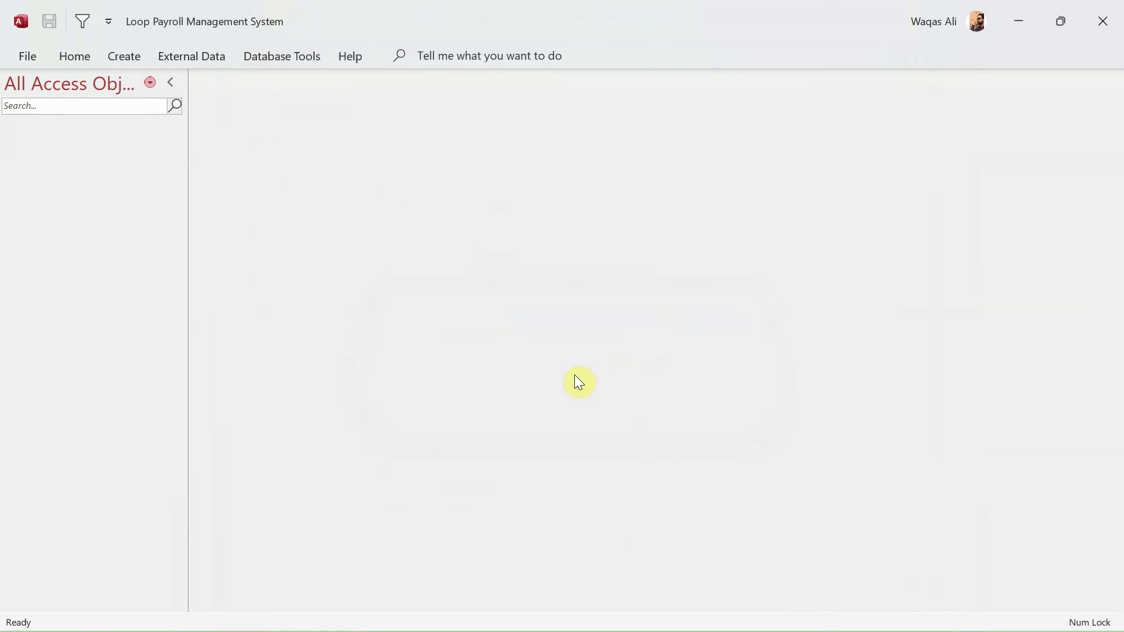
mouse_move(999, 89)
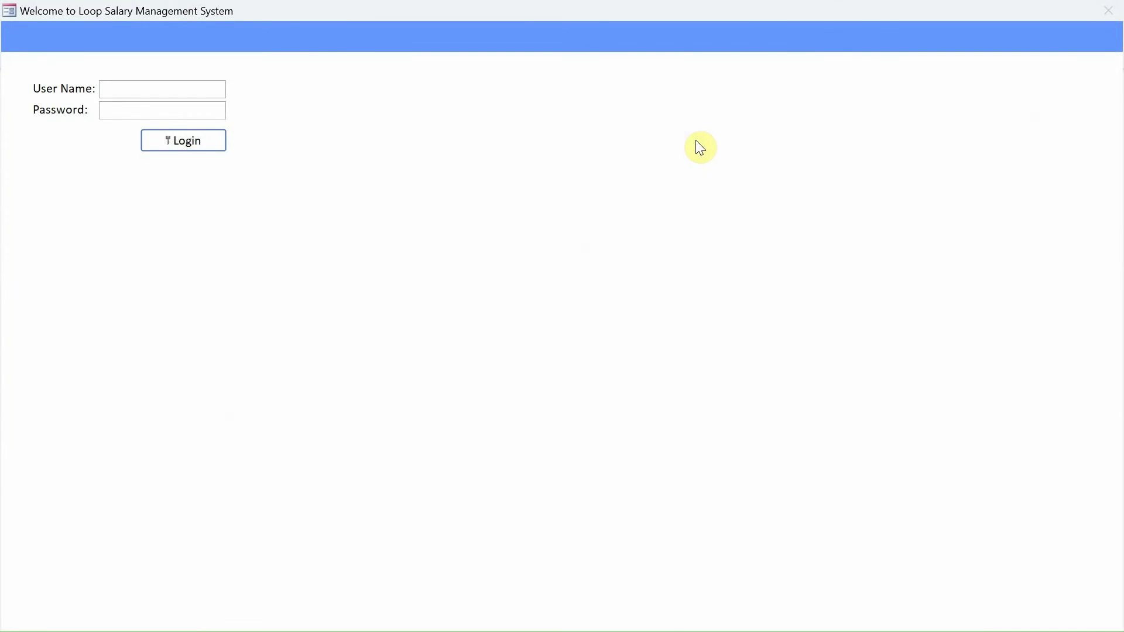
mouse_move(85, 81)
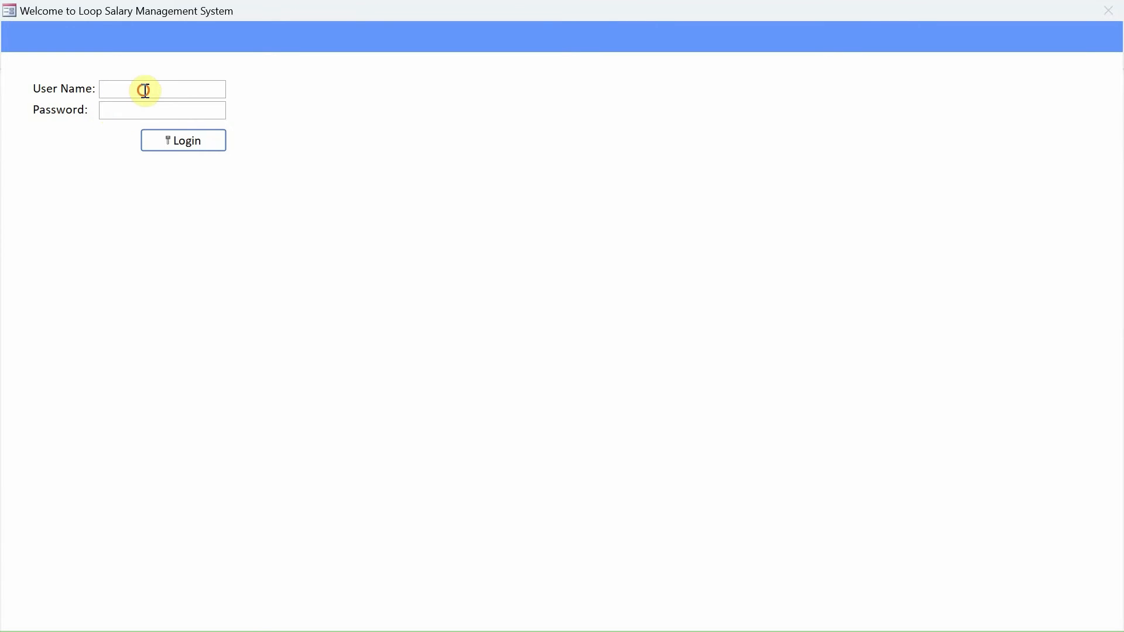
mouse_move(325, 180)
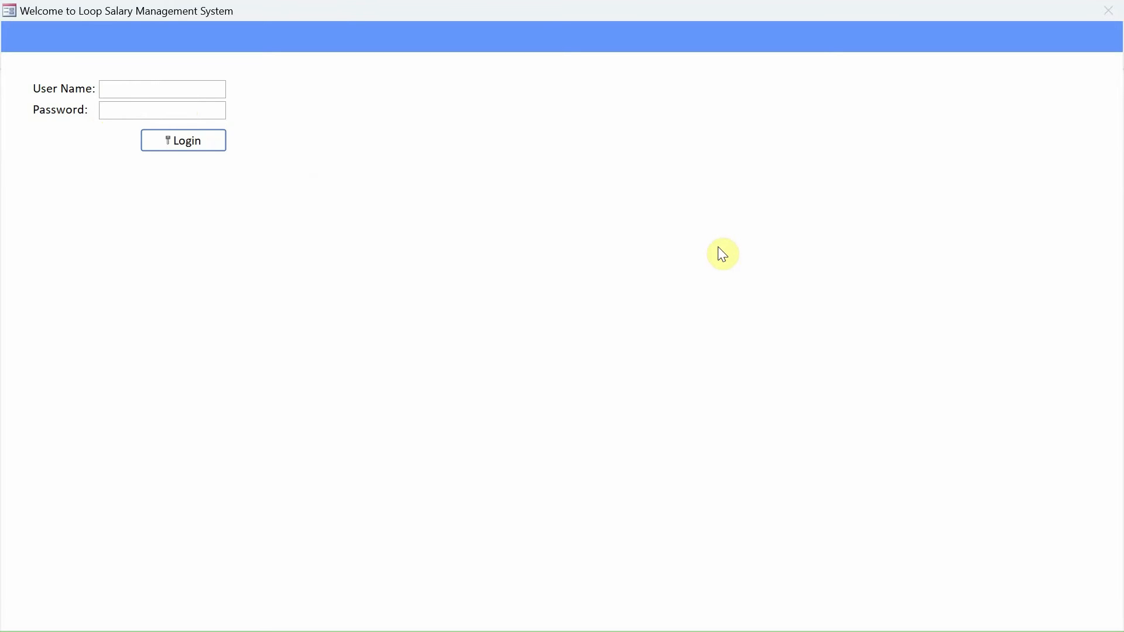
left_click(162, 88)
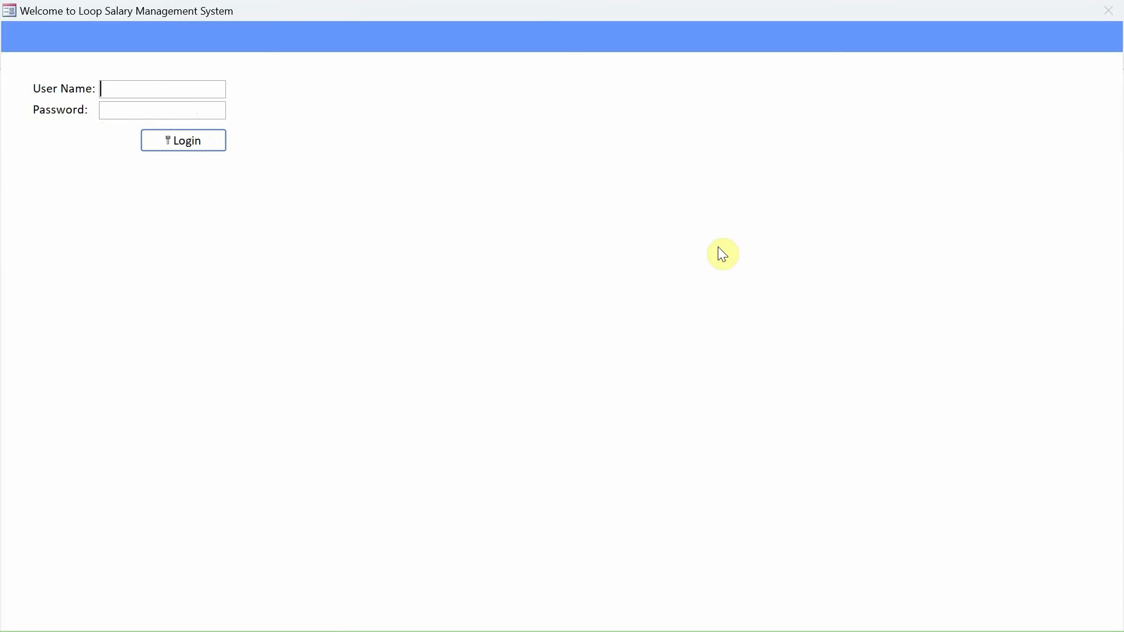
mouse_move(558, 218)
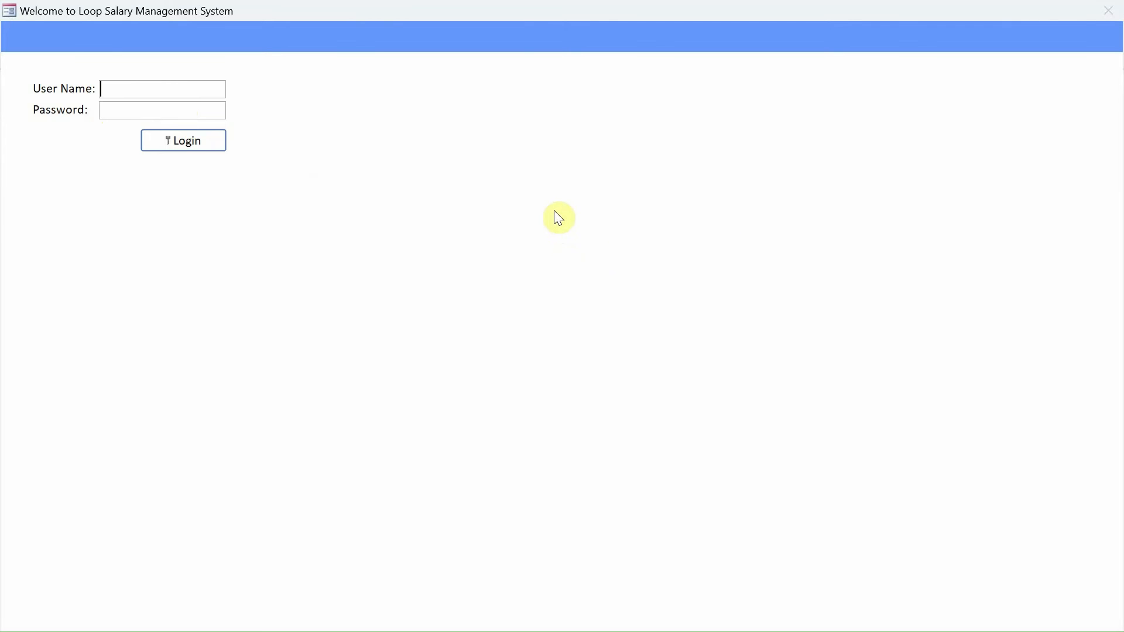
mouse_move(467, 177)
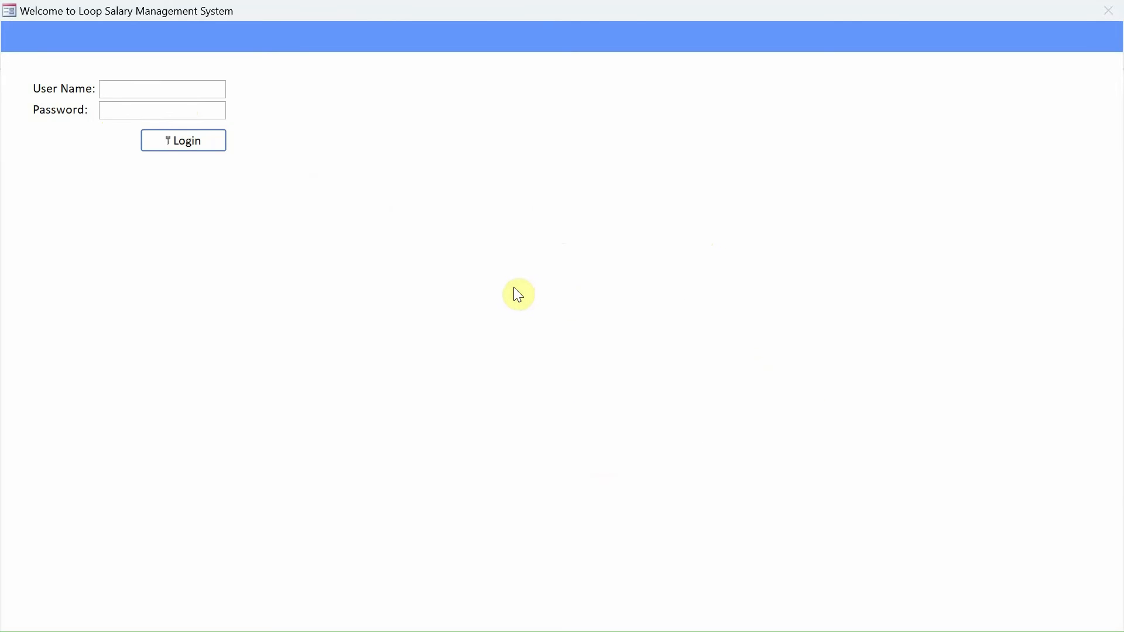
left_click(161, 88)
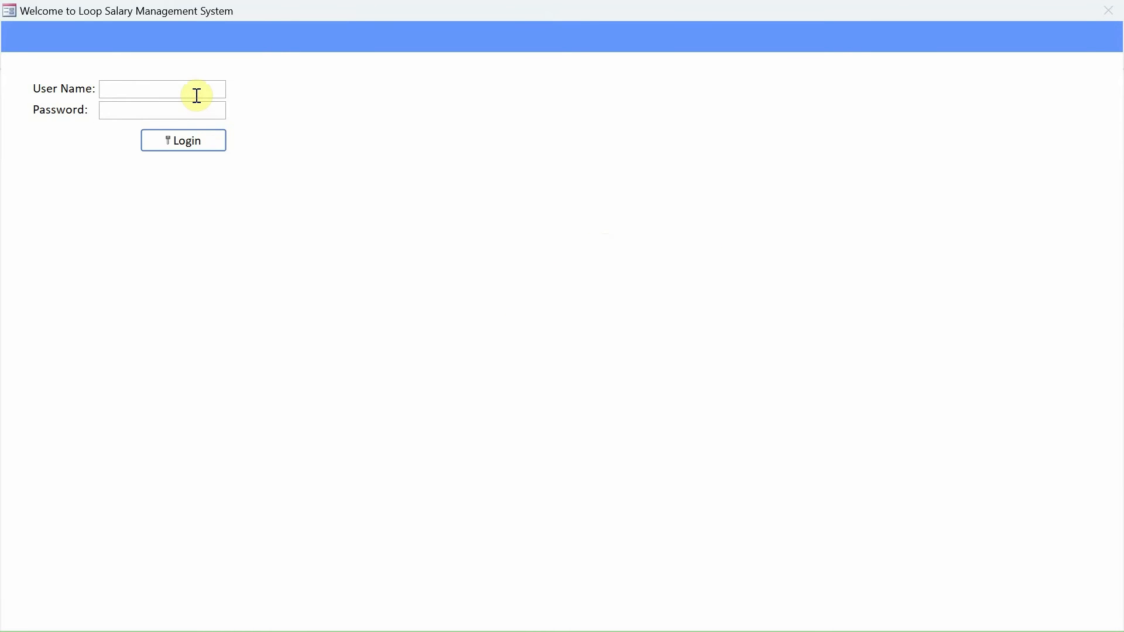
Log in as empx with the password and acknowledge the welcome message.
type("em")
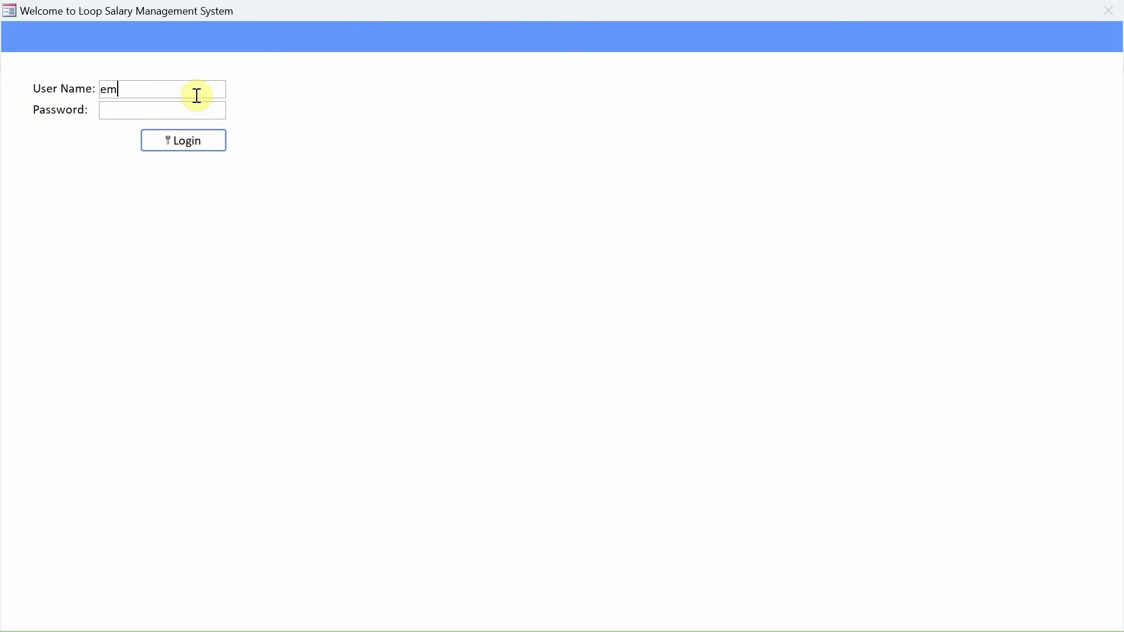
type("px")
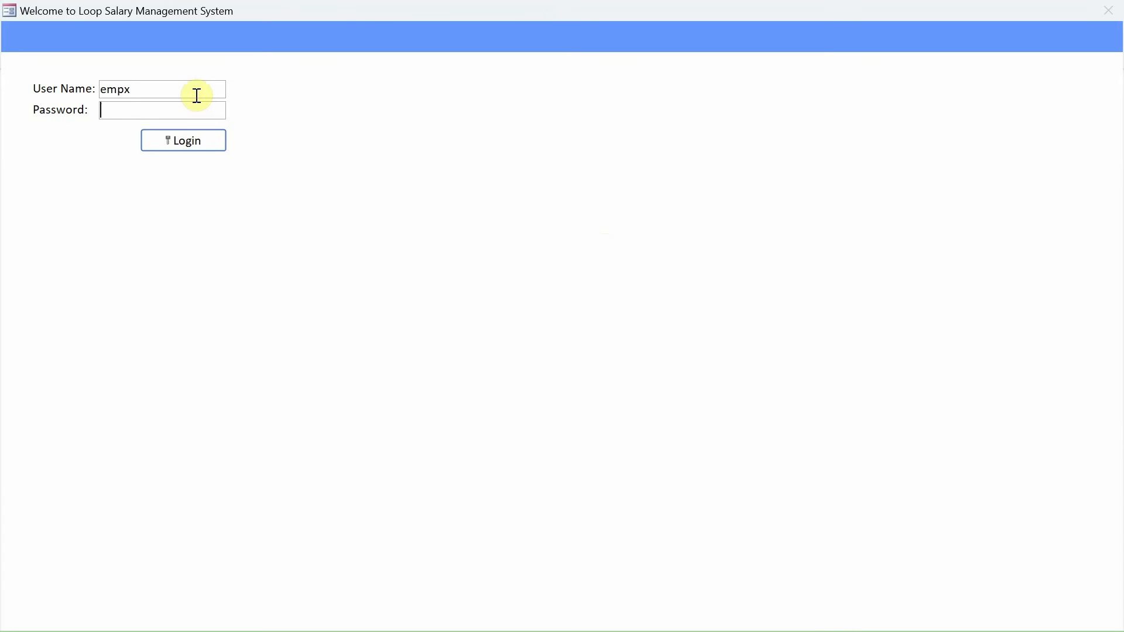
type("*")
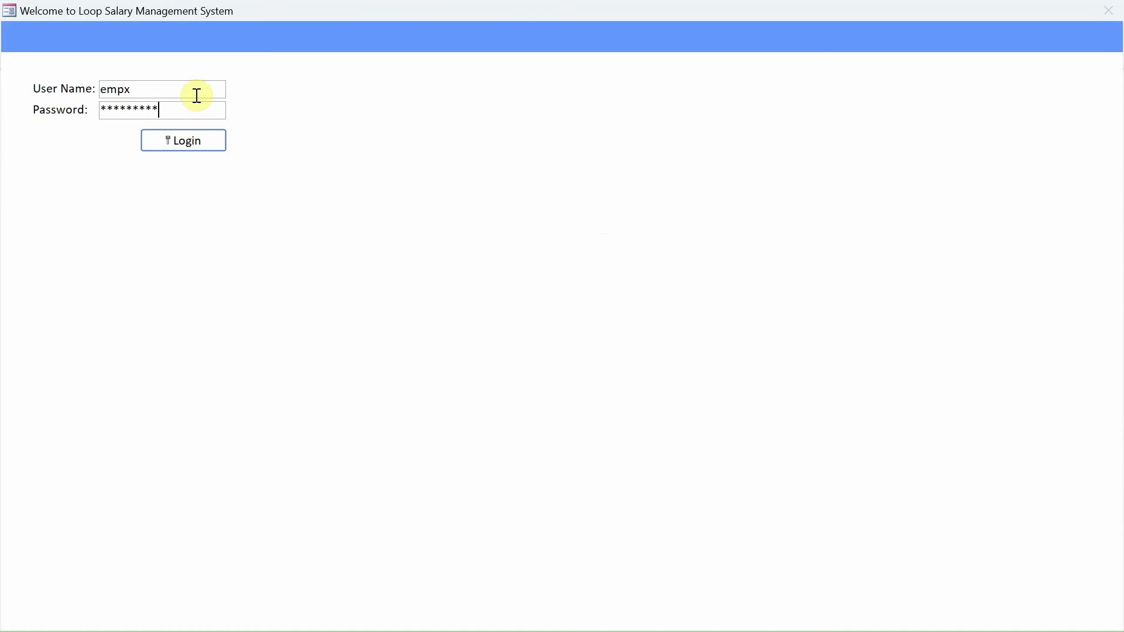
left_click(183, 140)
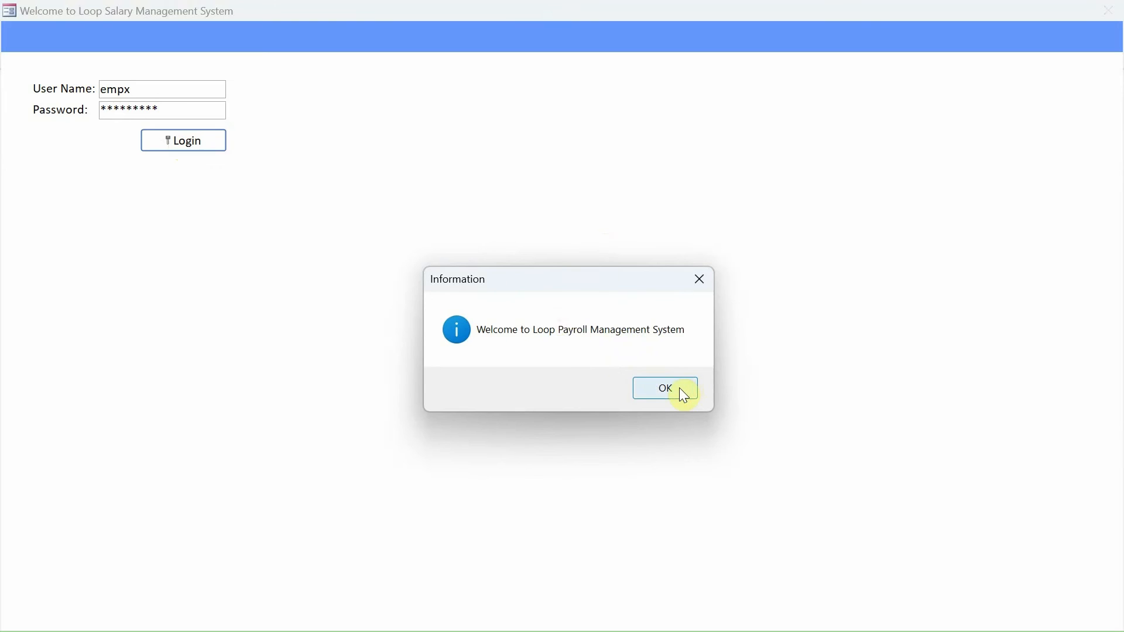
left_click(664, 388)
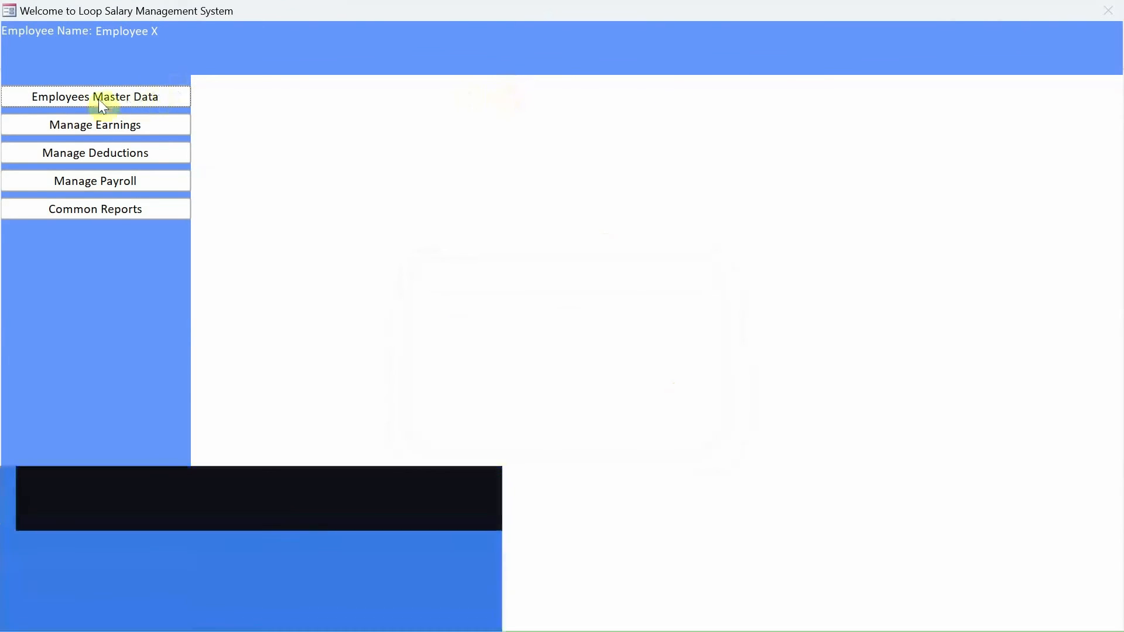
Show the employee profiles list under Employees Master Data.
left_click(95, 96)
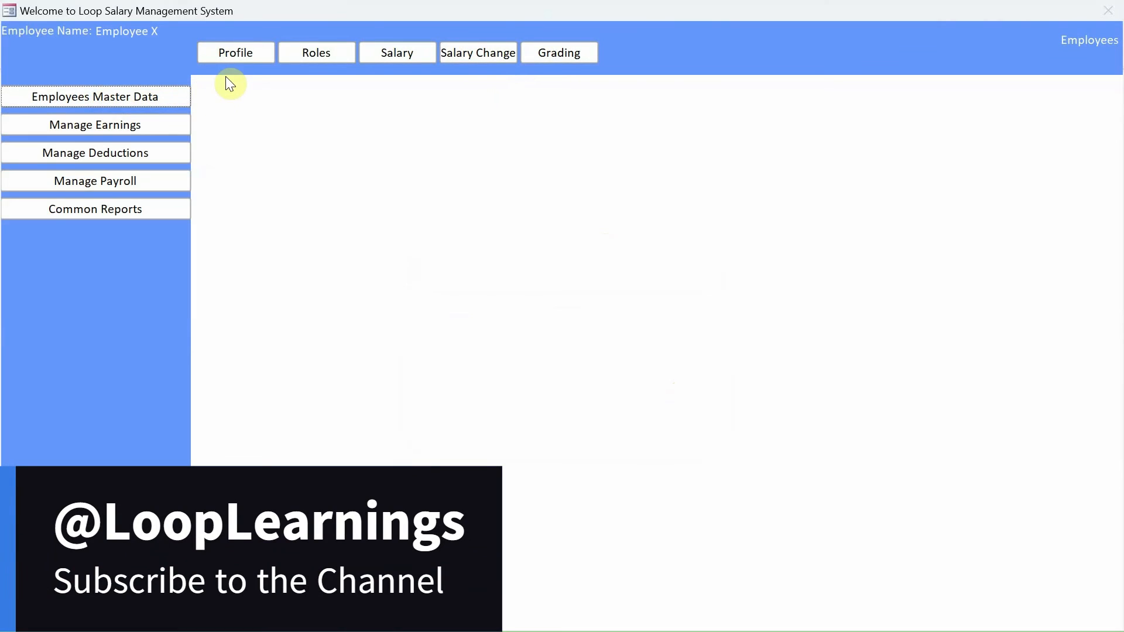
left_click(235, 52)
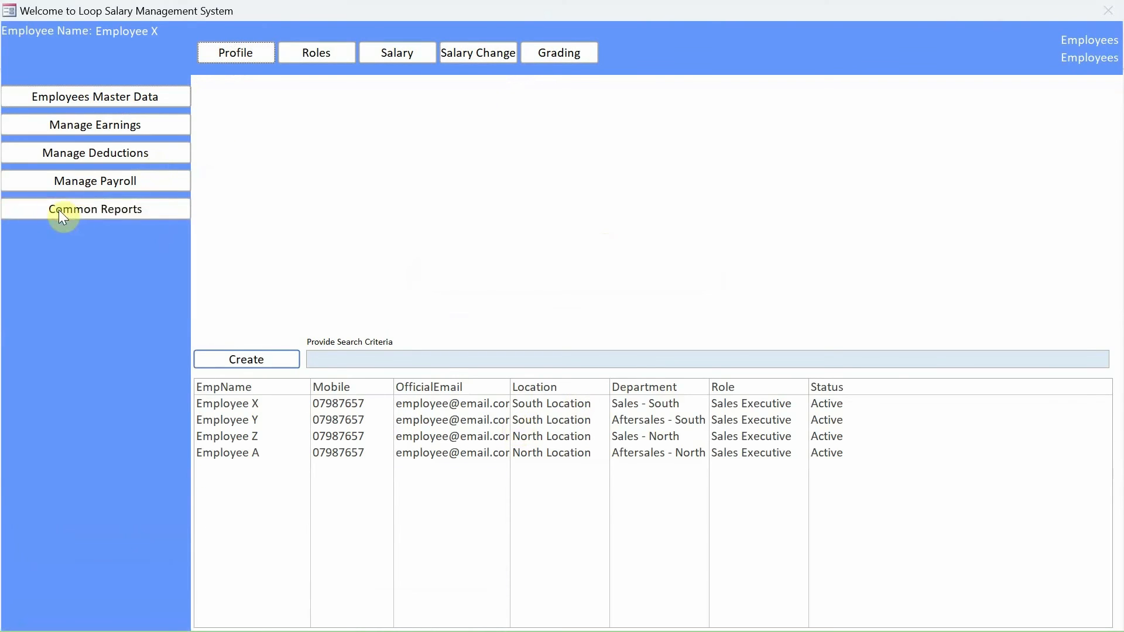
mouse_move(111, 222)
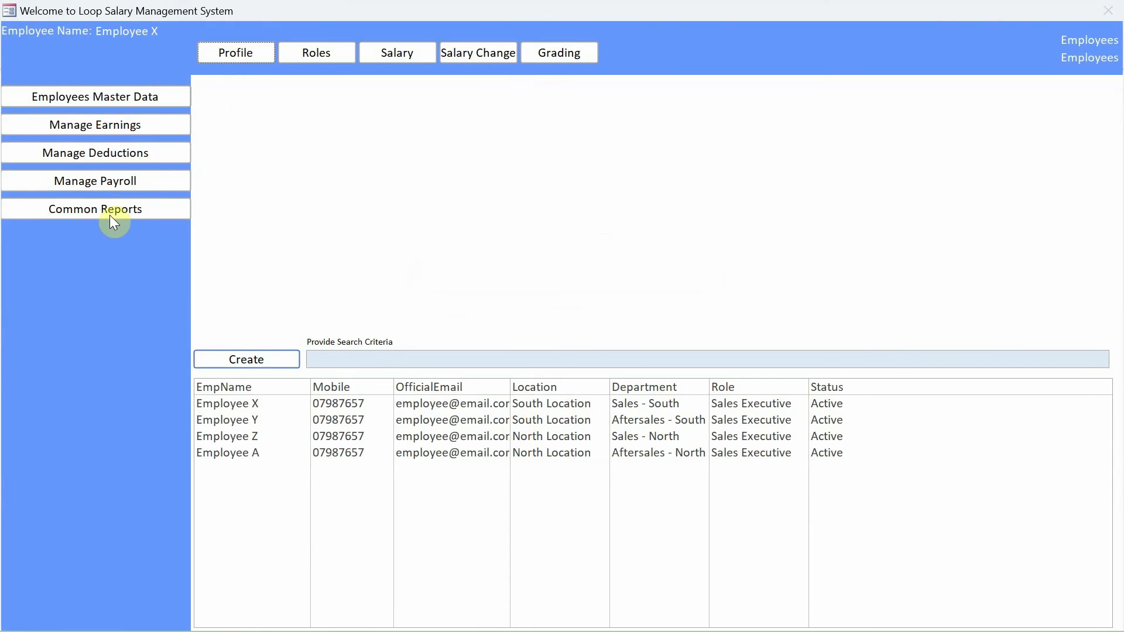
In the Report Centre choose June as the report month, then close the centre.
left_click(95, 209)
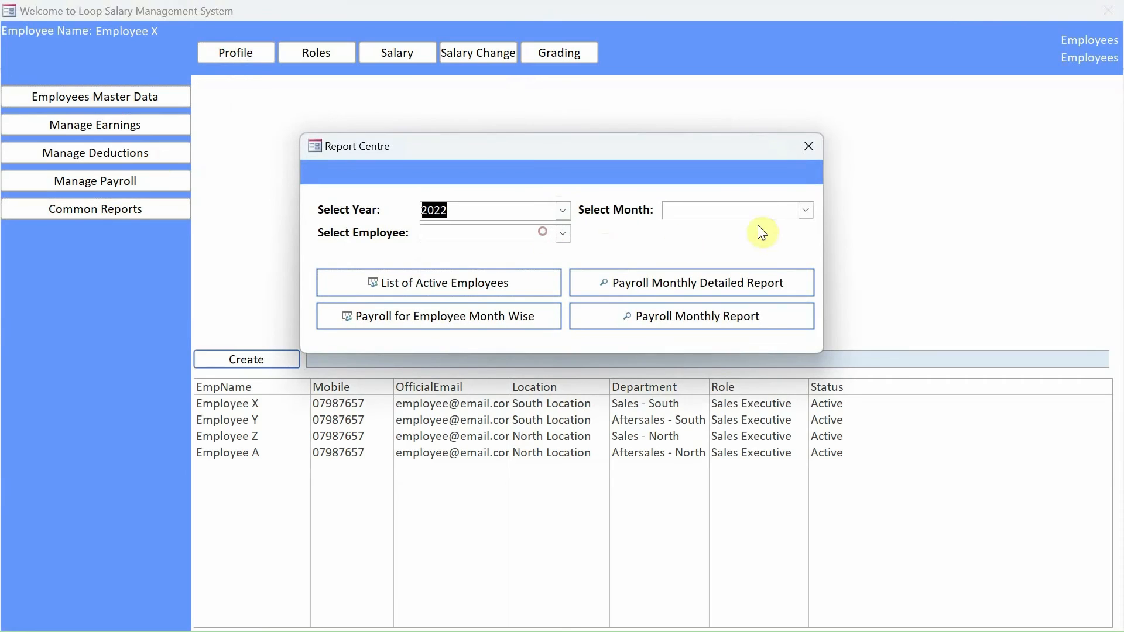
left_click(805, 209)
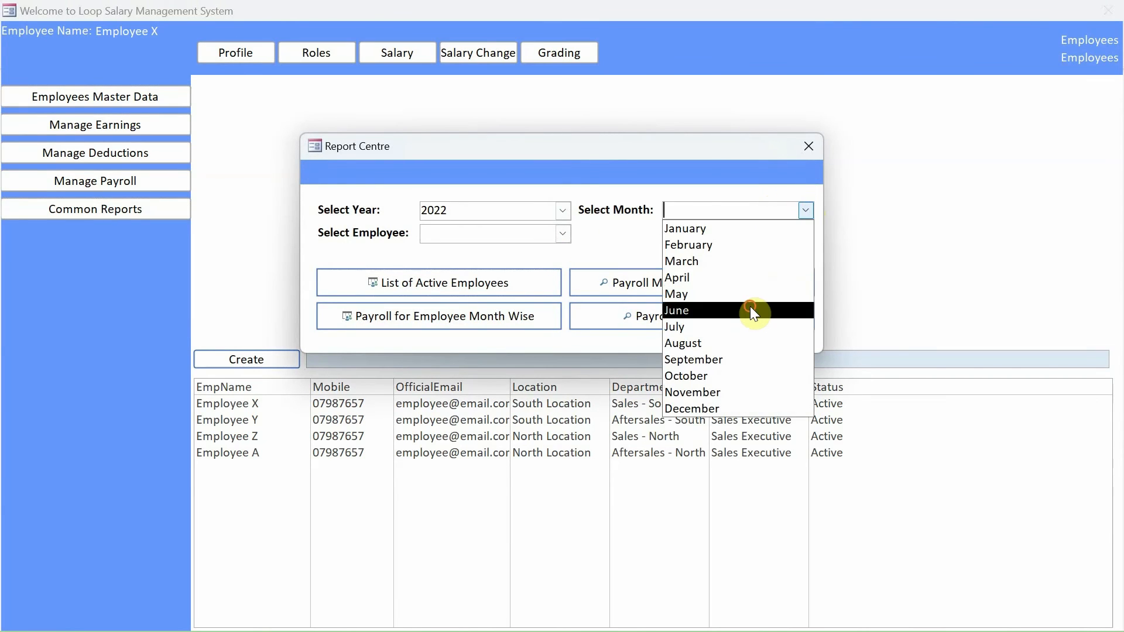
left_click(675, 309)
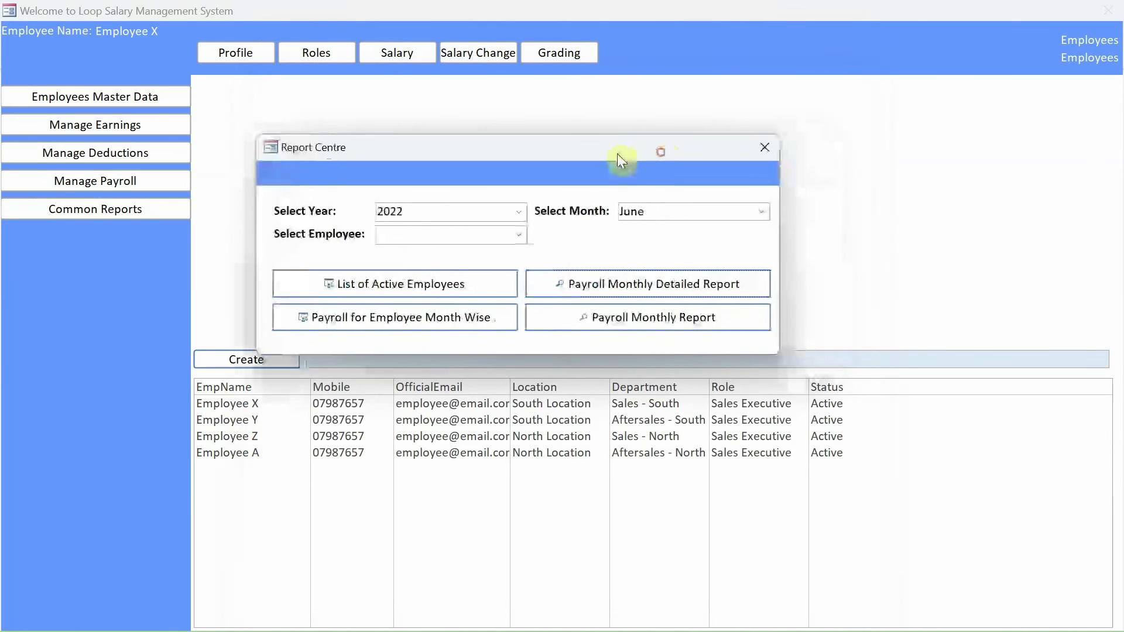
left_click_drag(621, 148, 672, 131)
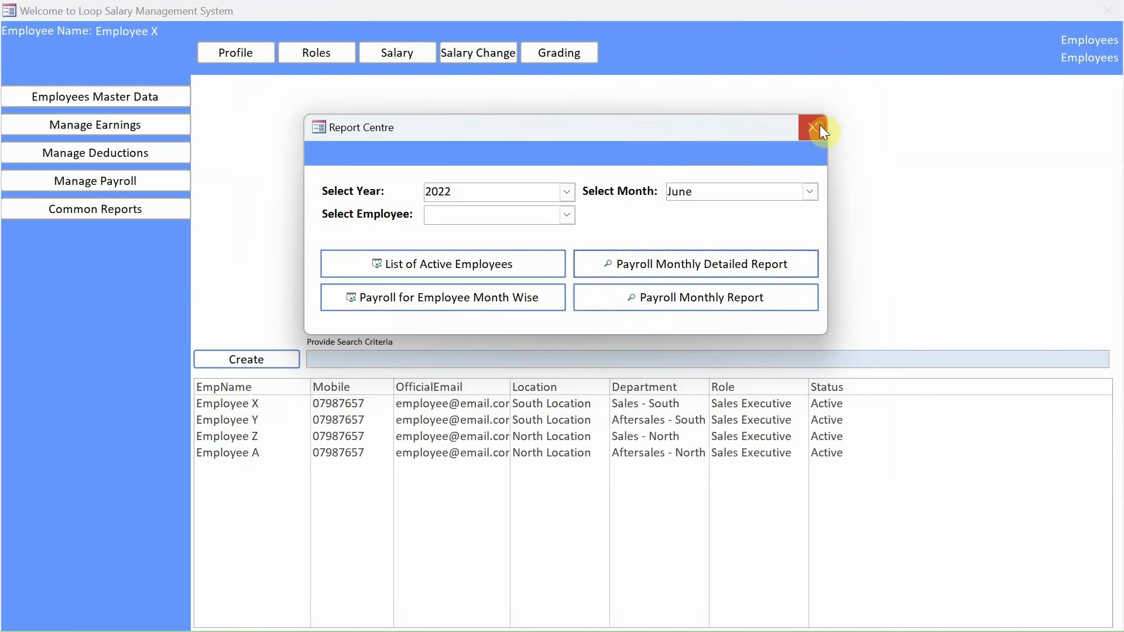
left_click(812, 128)
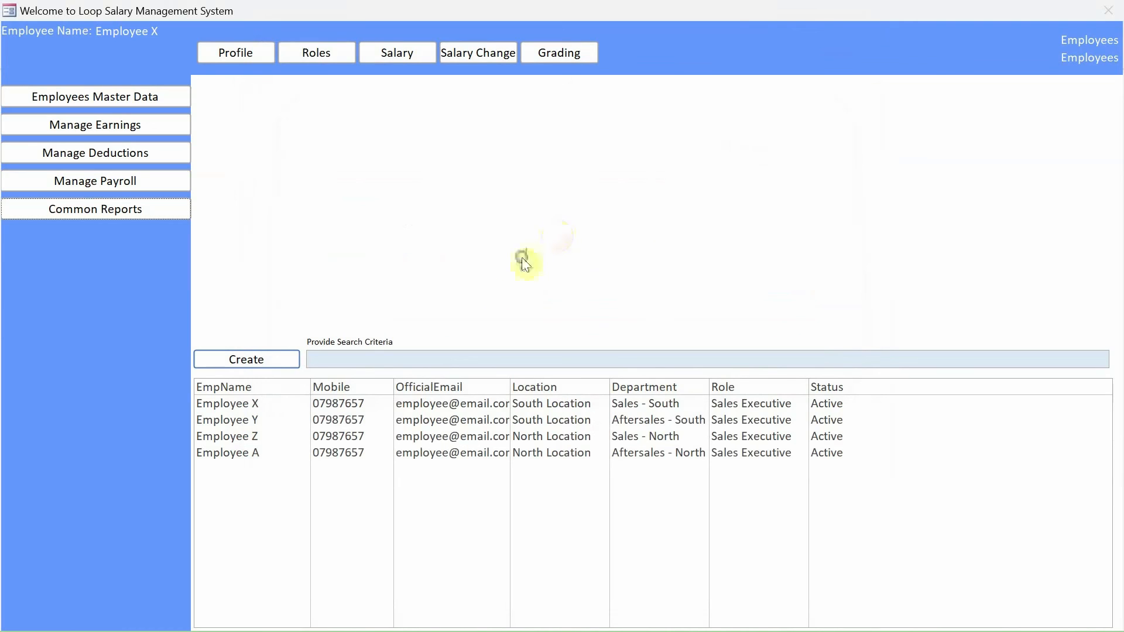
mouse_move(730, 237)
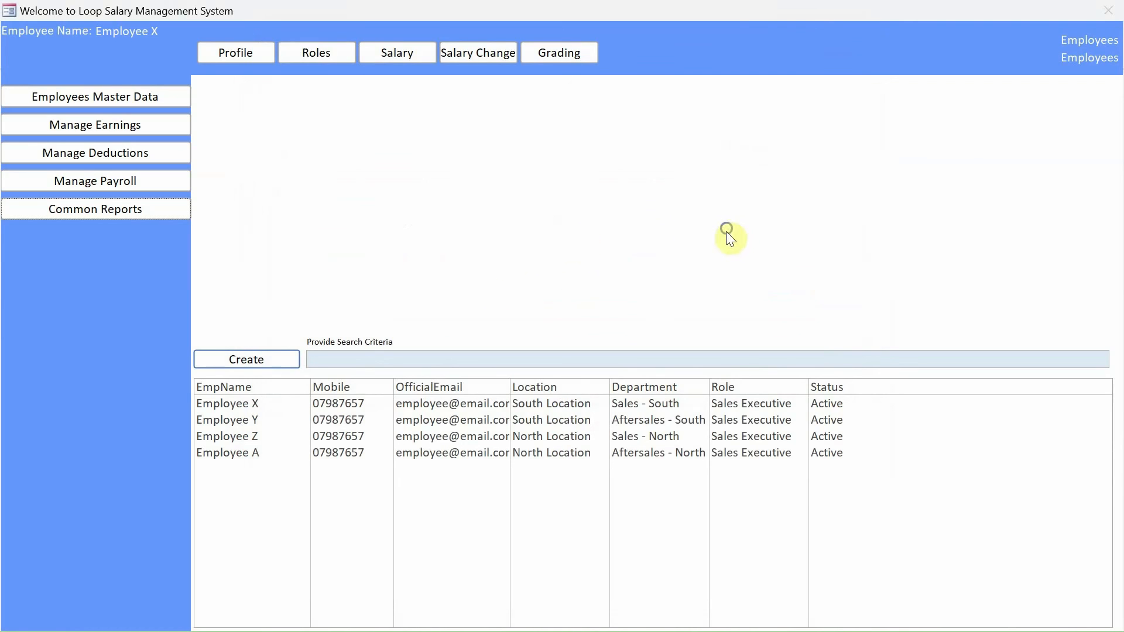
mouse_move(618, 236)
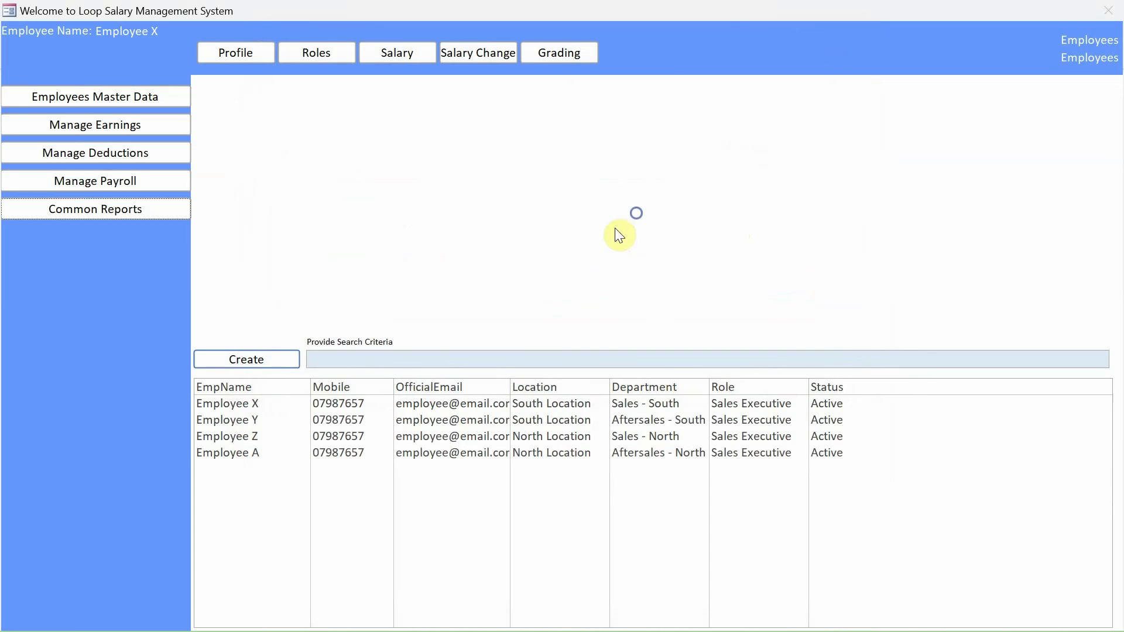
Reopen the Report Centre from Common Reports and reposition its window.
left_click(95, 209)
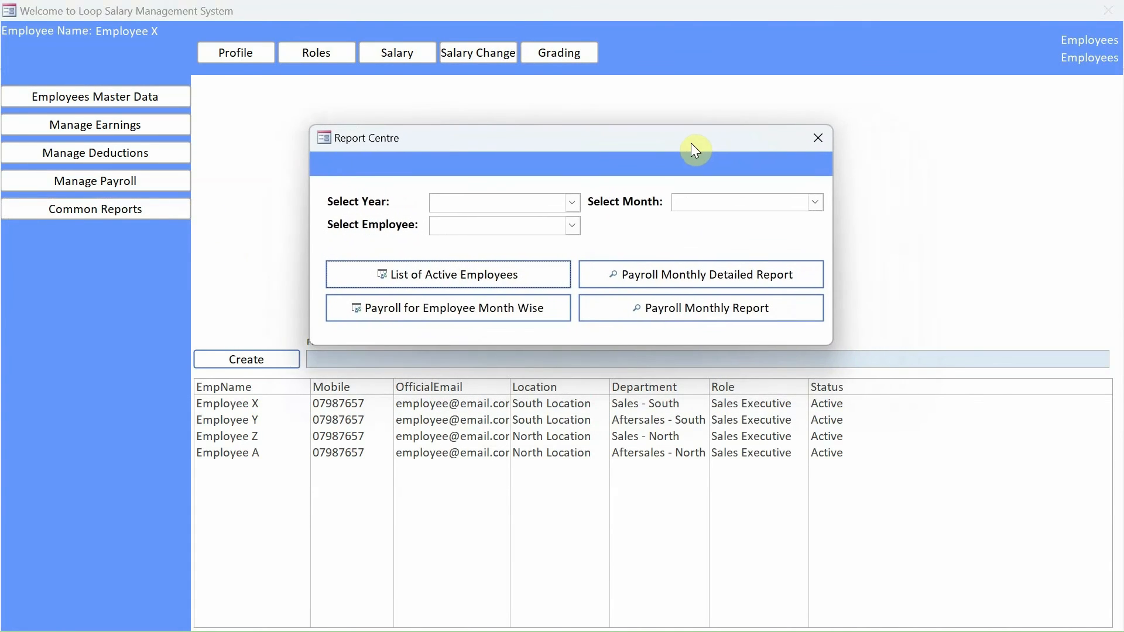
left_click_drag(695, 147, 567, 139)
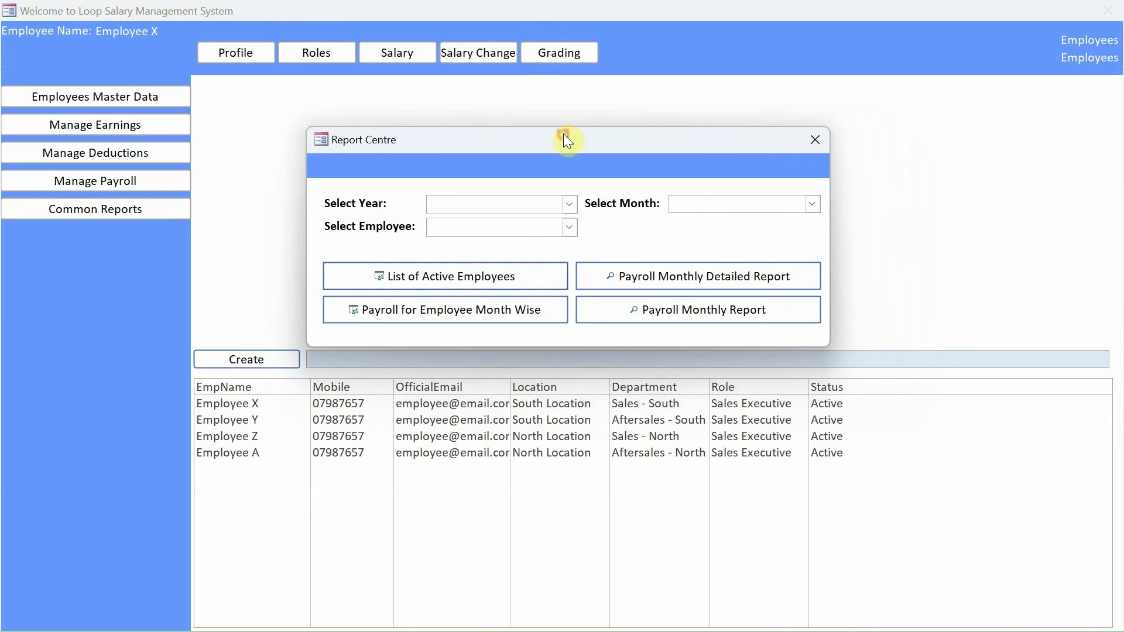
mouse_move(956, 232)
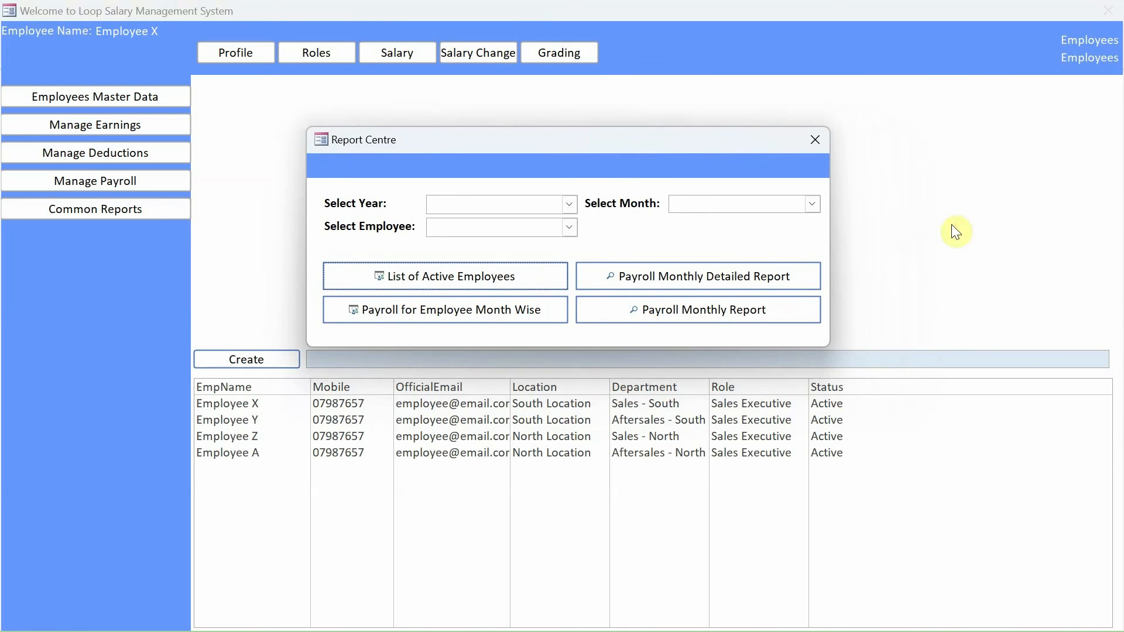